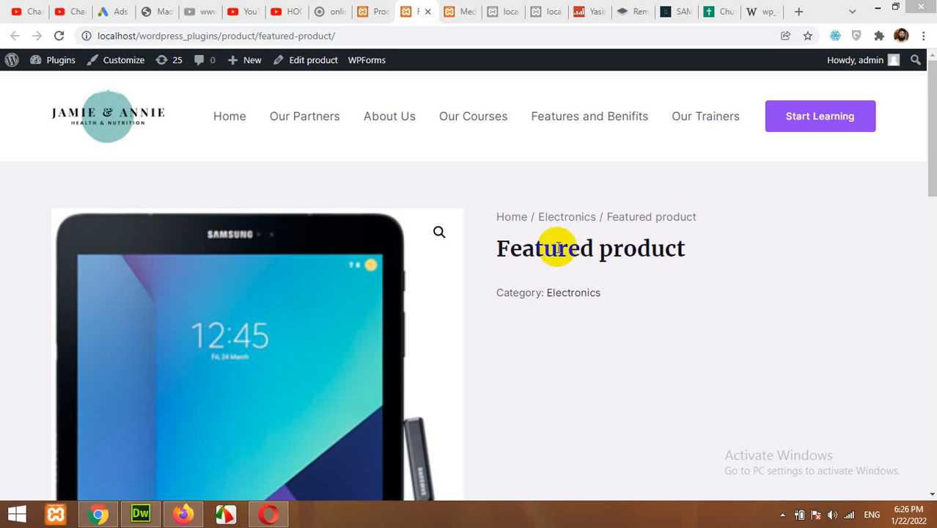
mouse_move(660, 174)
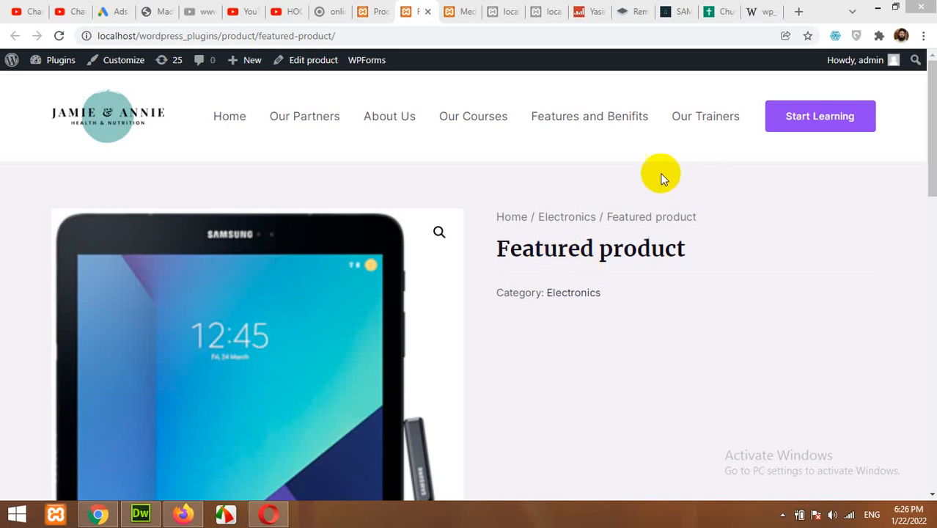
mouse_move(799, 184)
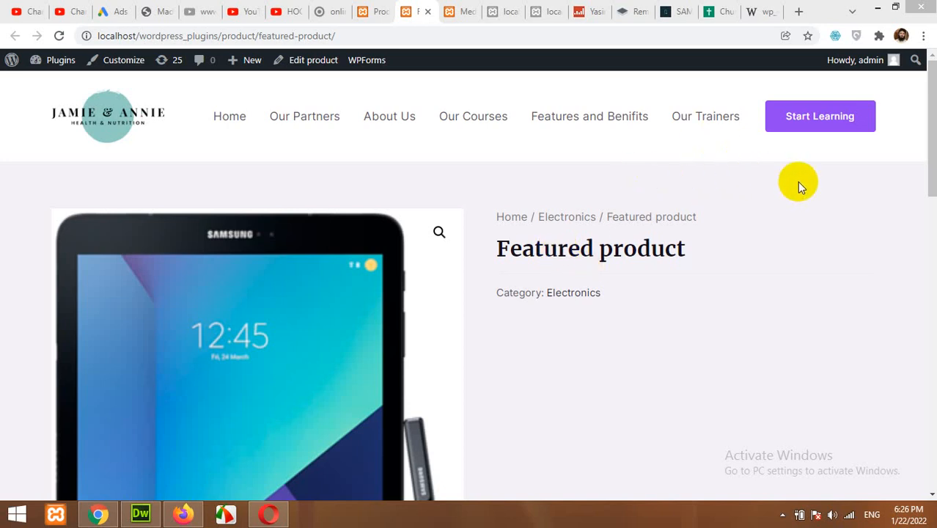
mouse_move(820, 175)
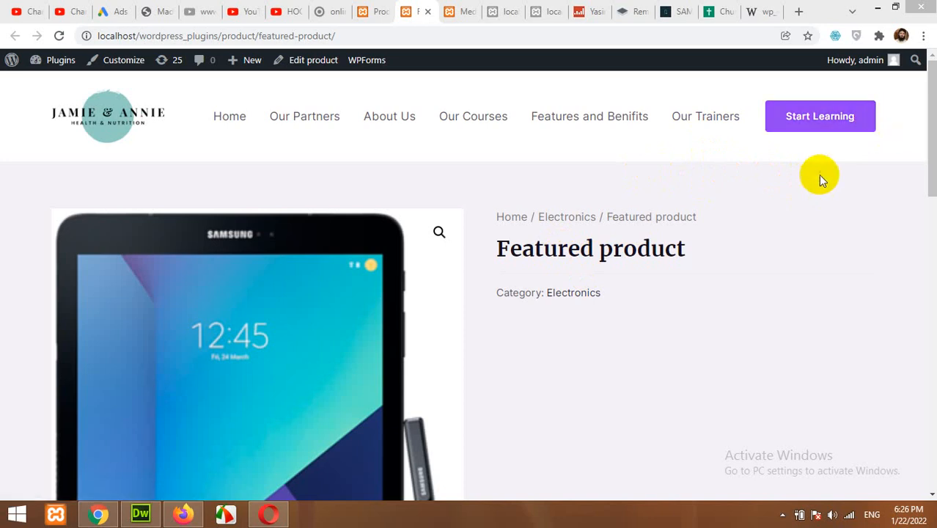
mouse_move(505, 196)
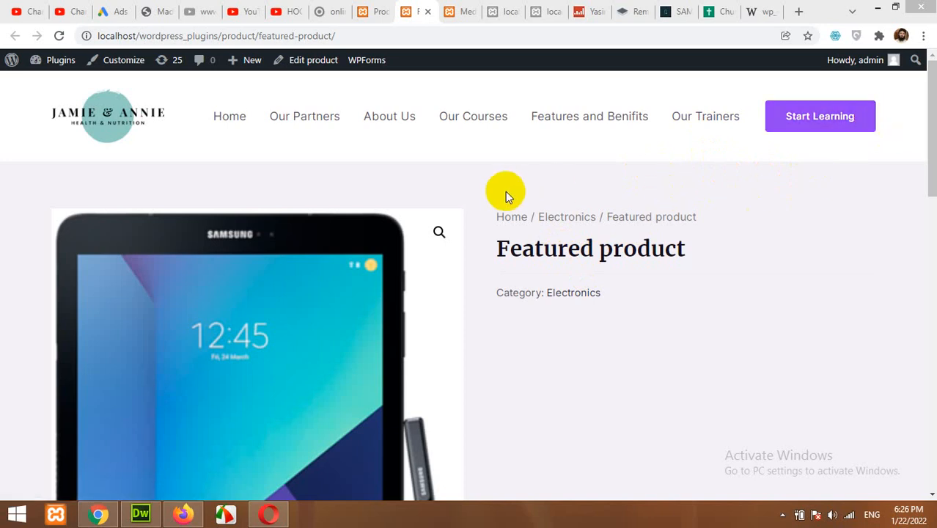
mouse_move(508, 178)
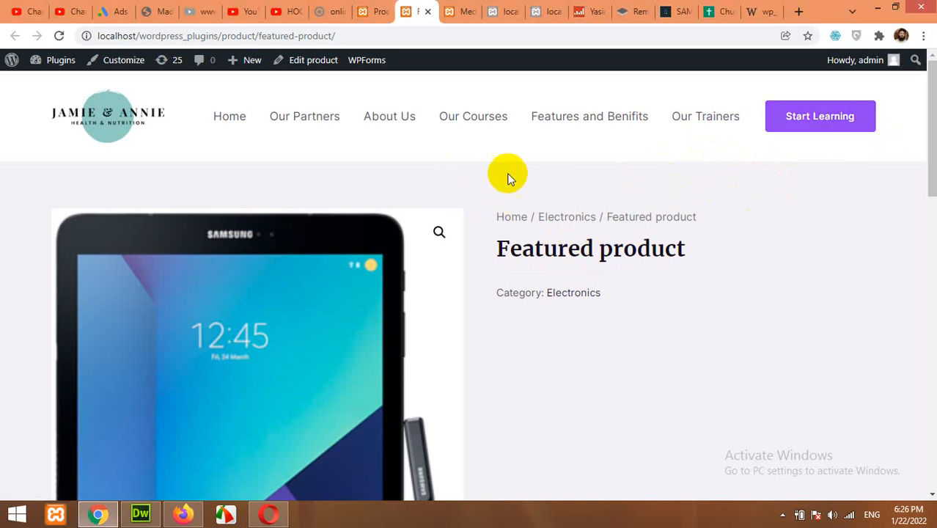
mouse_move(868, 157)
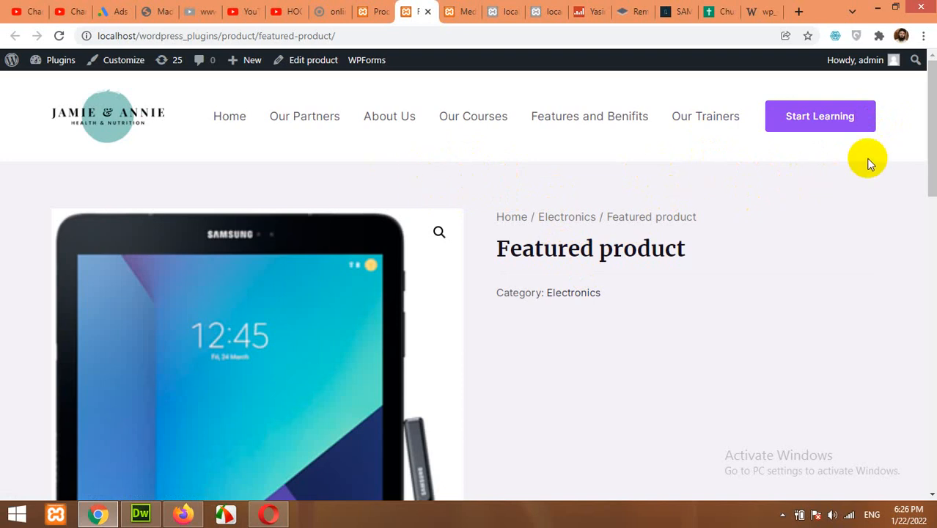
mouse_move(871, 121)
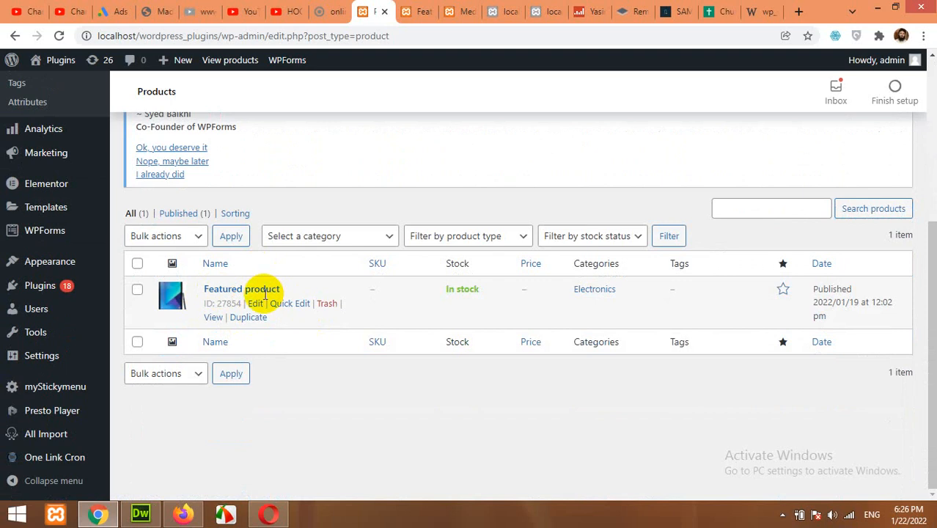
Go to Appearance > Menus and select the Primary Menu name field.
scroll("up", 3)
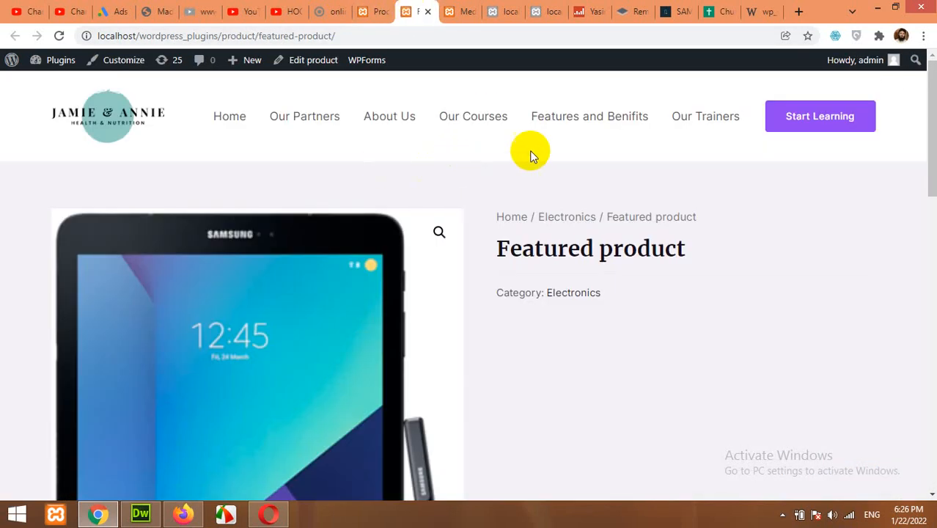
mouse_move(500, 152)
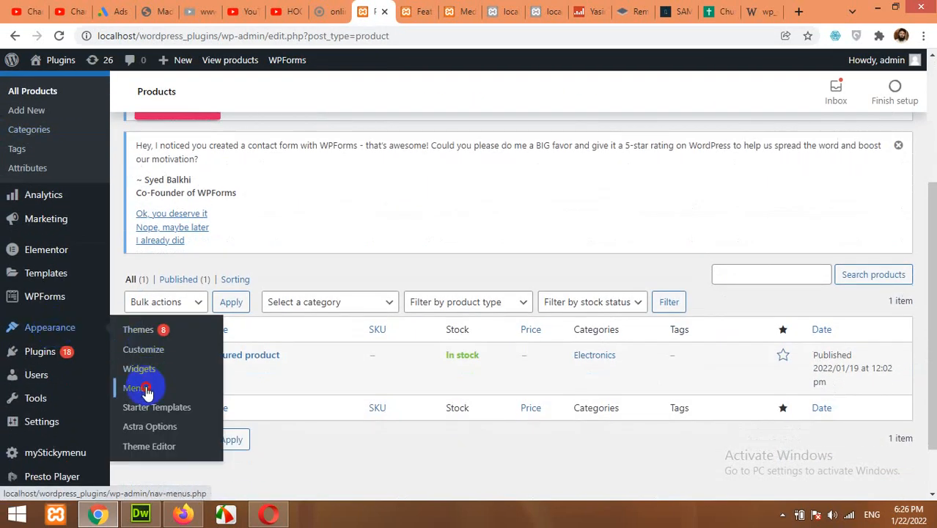
left_click(135, 387)
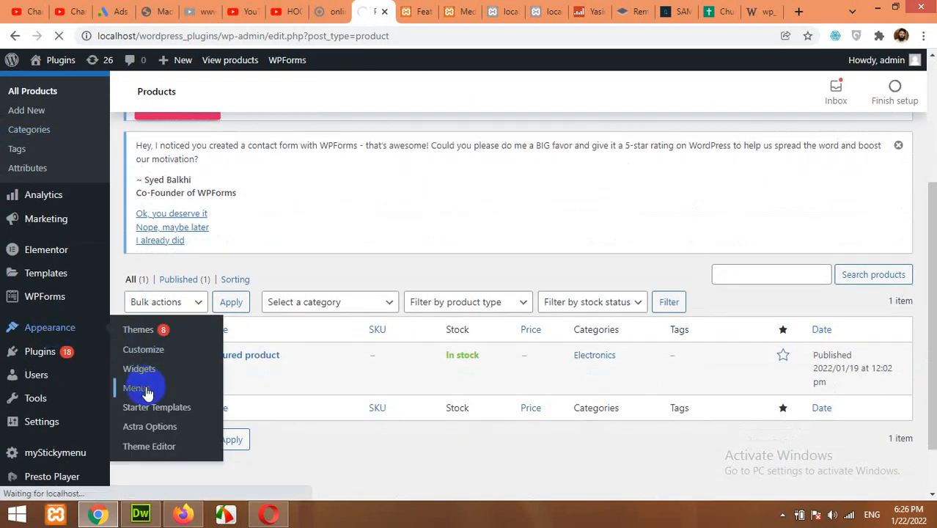
left_click(135, 387)
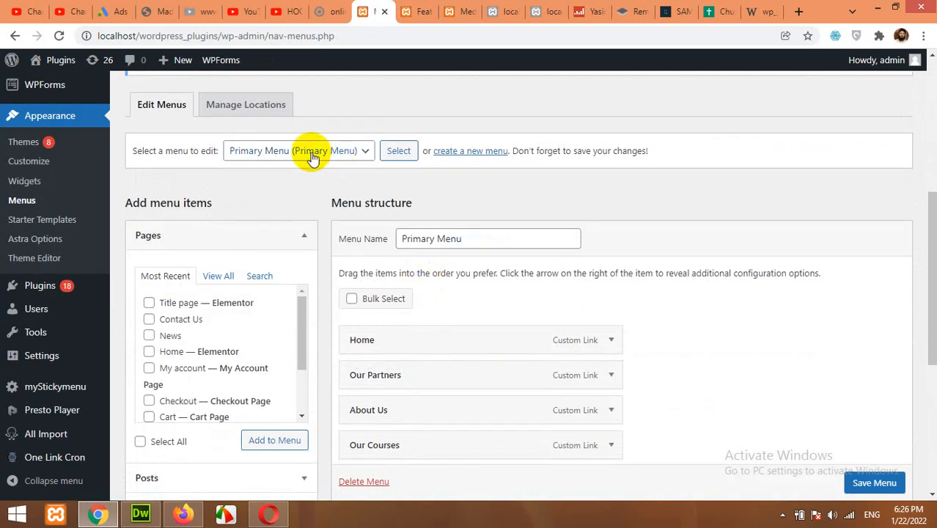
left_click(487, 239)
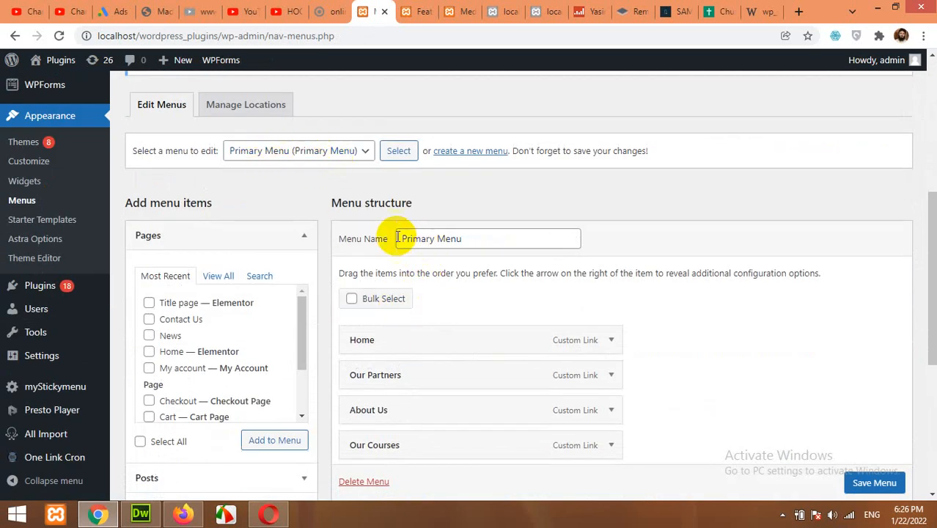
triple_click(469, 239)
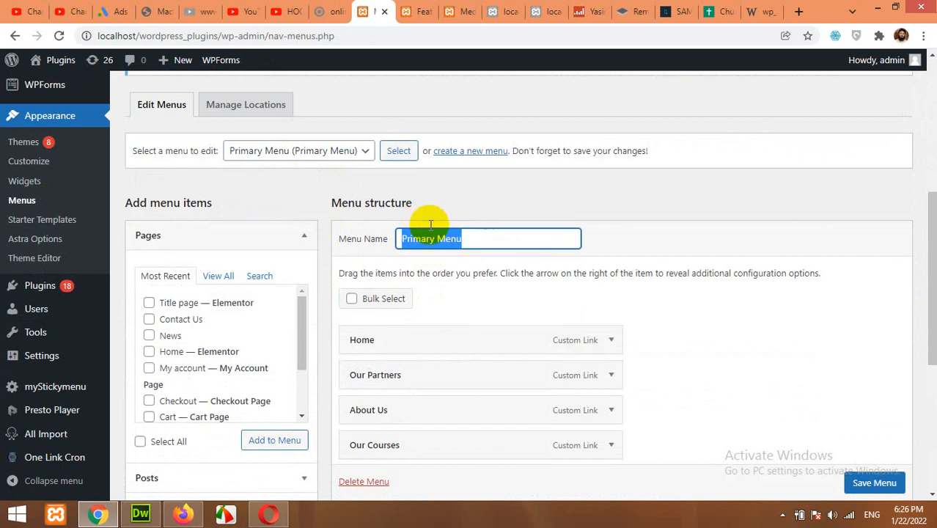
mouse_move(40, 285)
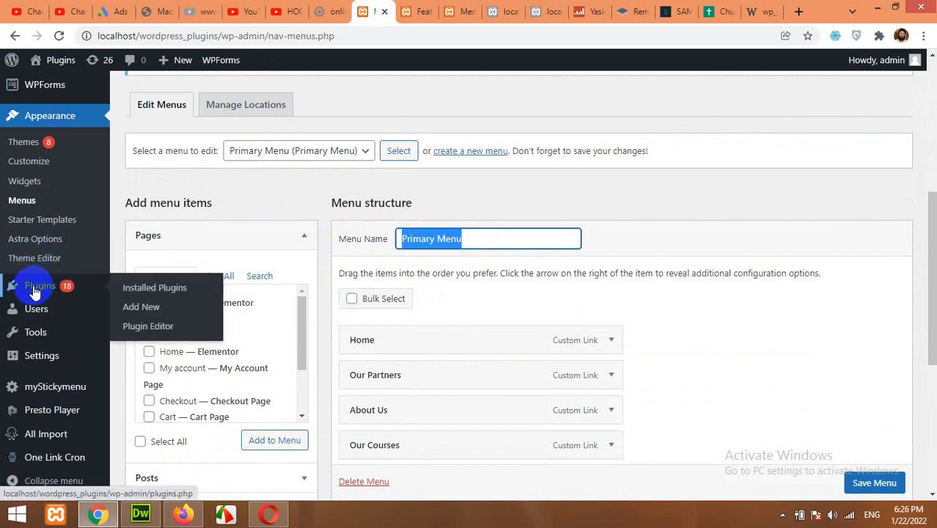
mouse_move(141, 307)
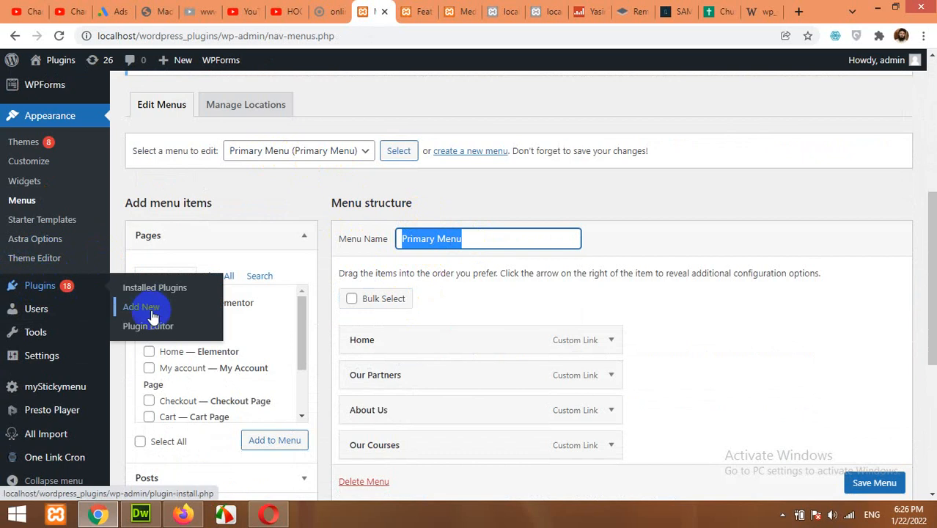
Go to Plugins > Add New and search the directory for 'cart icon'.
left_click(141, 306)
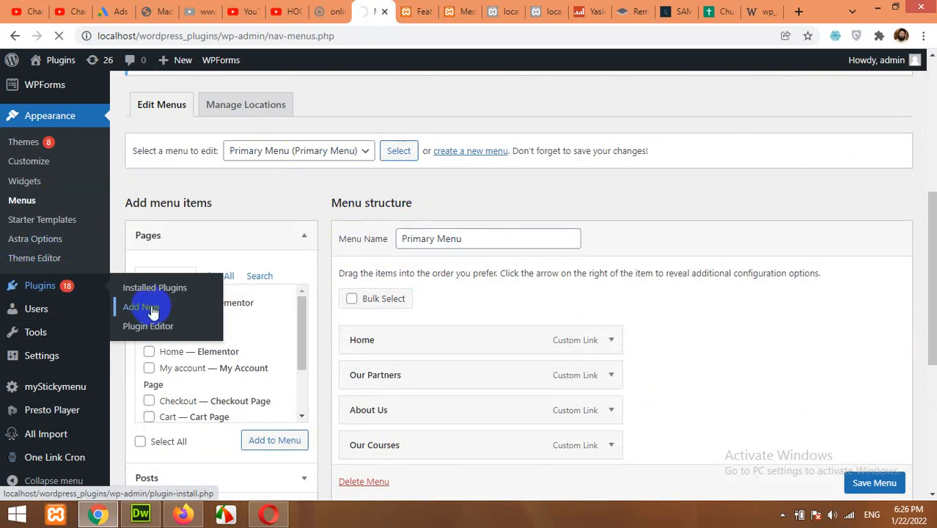
left_click(141, 306)
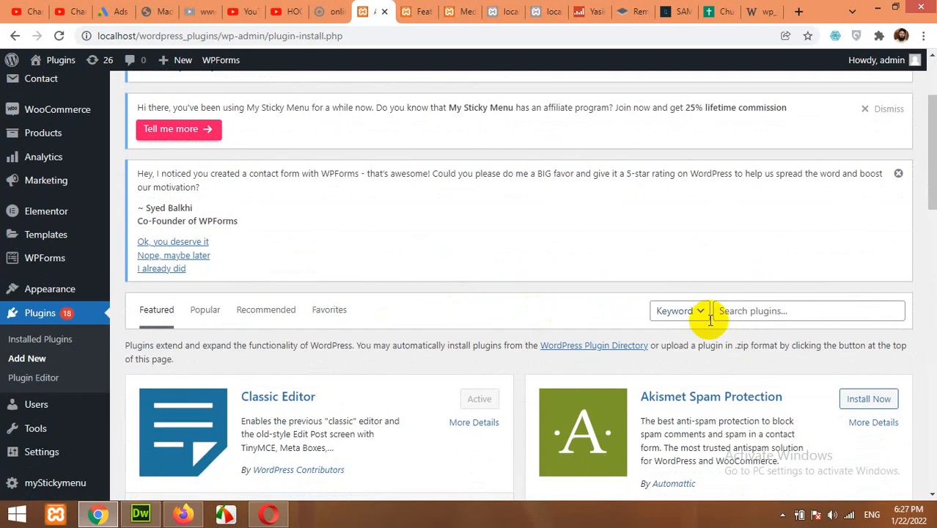
left_click(806, 310)
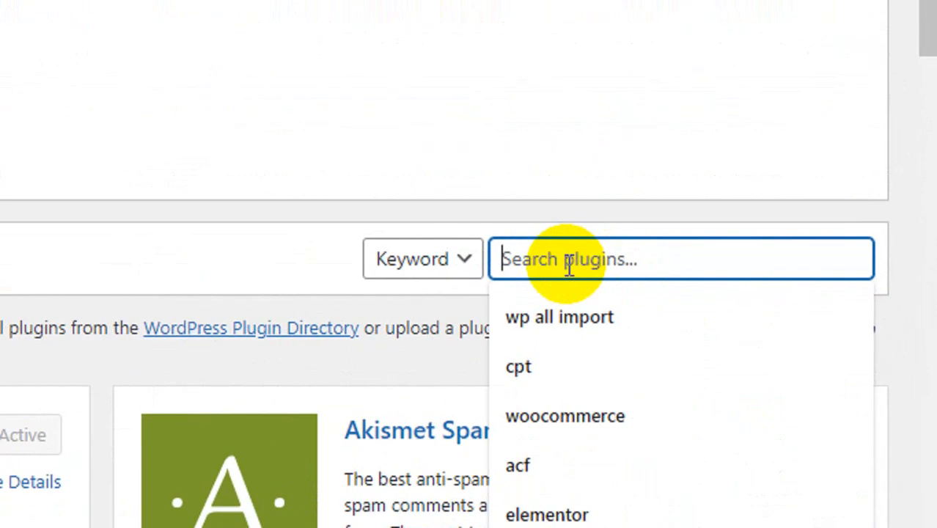
type("cart icon")
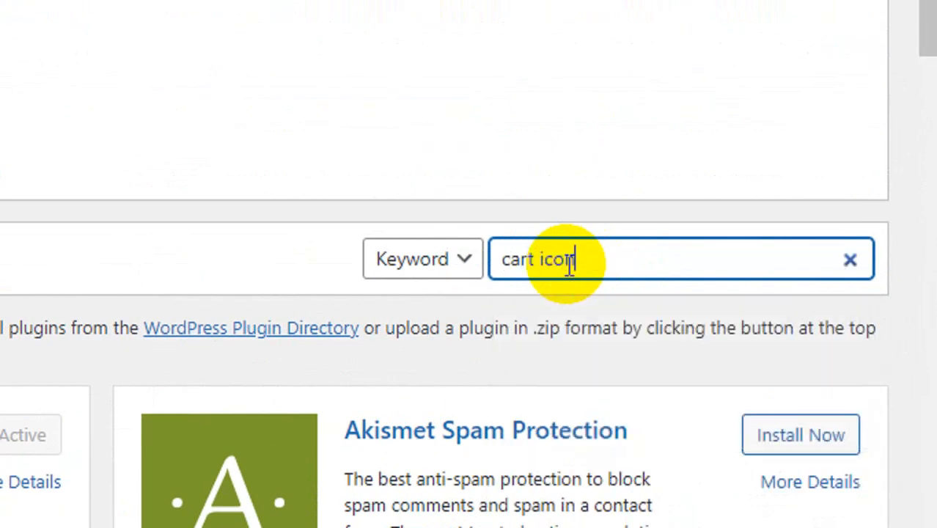
key("Return")
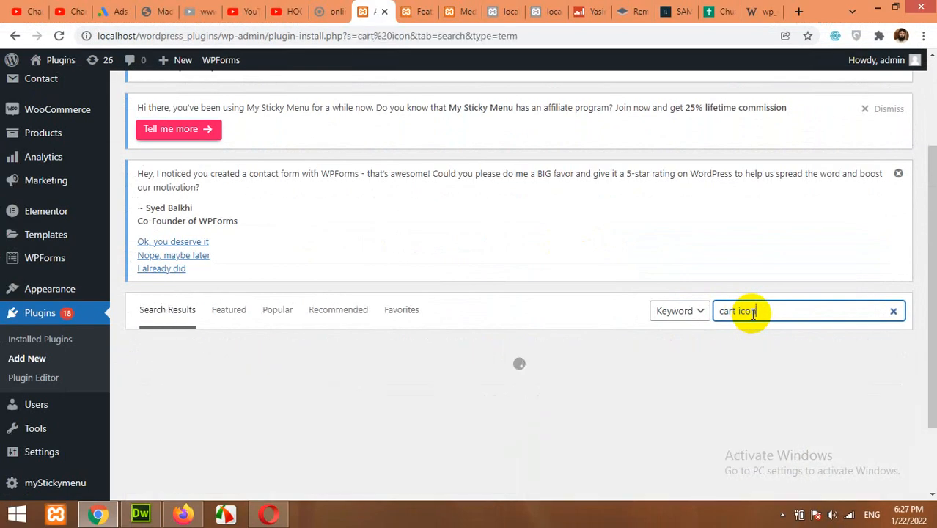
Submit the 'cart icon' search again so the plugin results load.
key("Return")
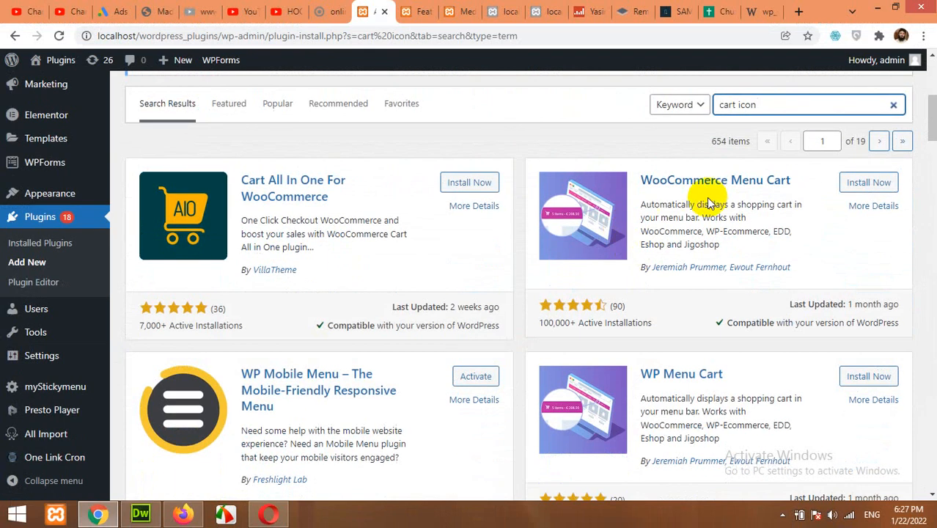
mouse_move(658, 281)
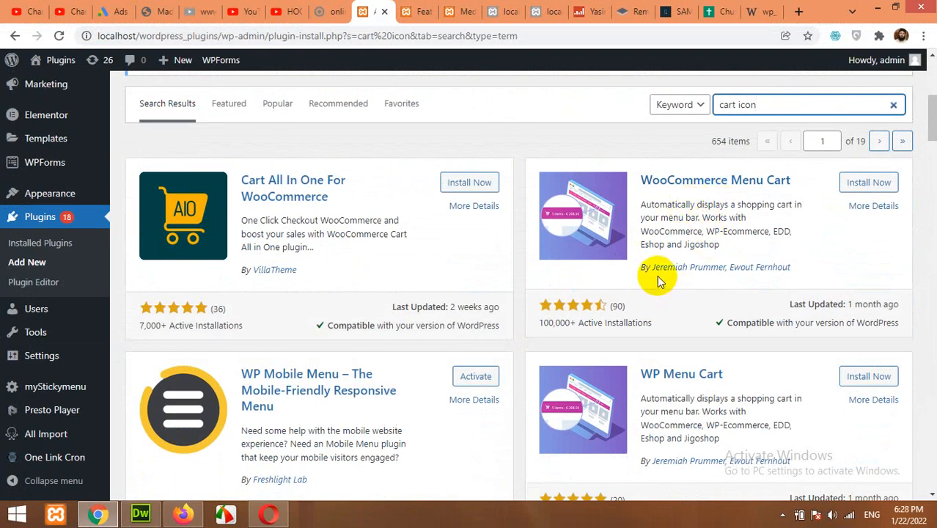
mouse_move(660, 185)
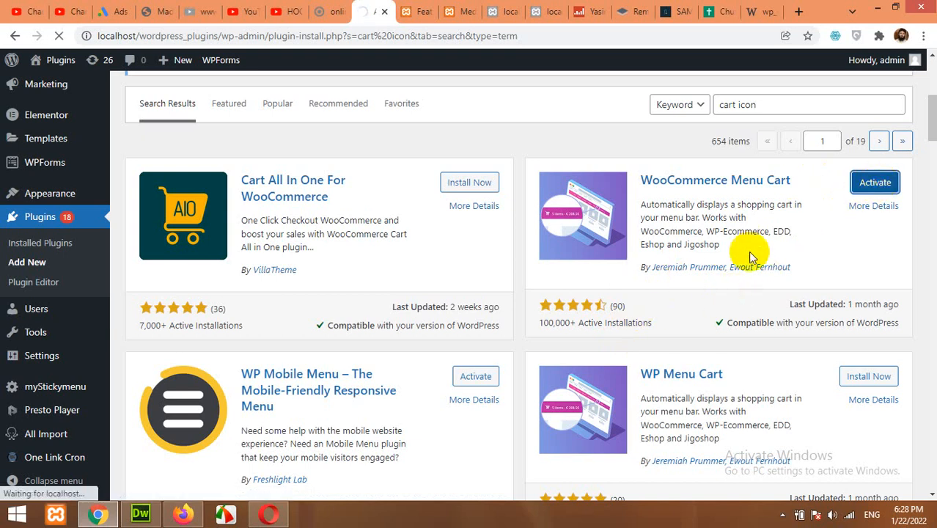
mouse_move(572, 294)
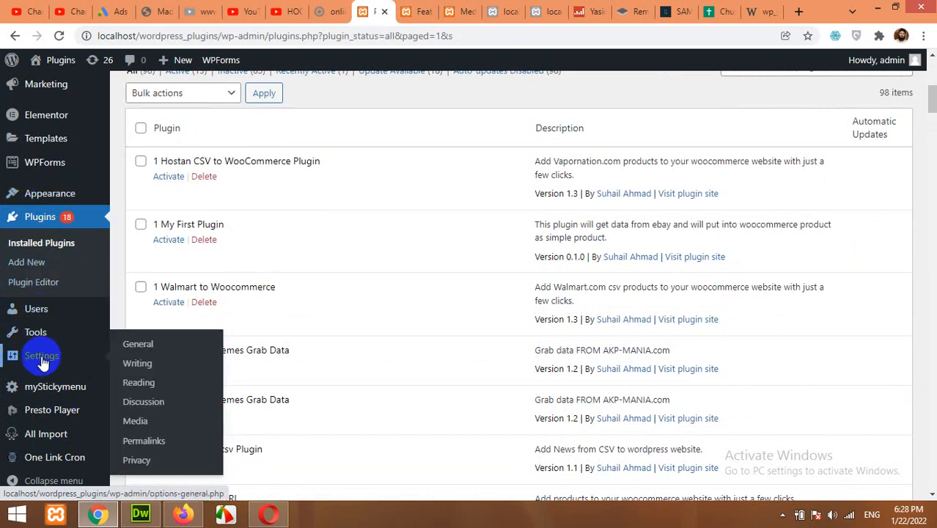
Find WooCommerce Menu Cart in Installed Plugins and open its Settings page.
scroll("down", 3)
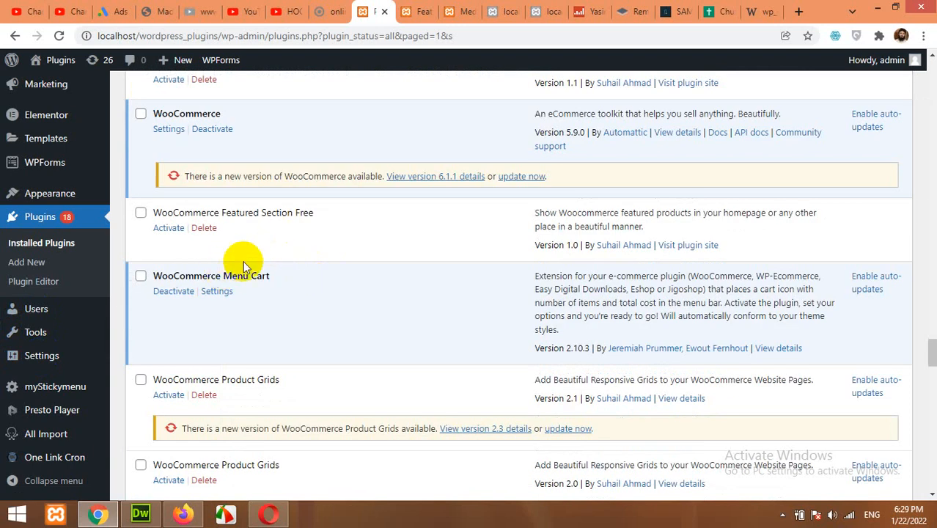
mouse_move(255, 281)
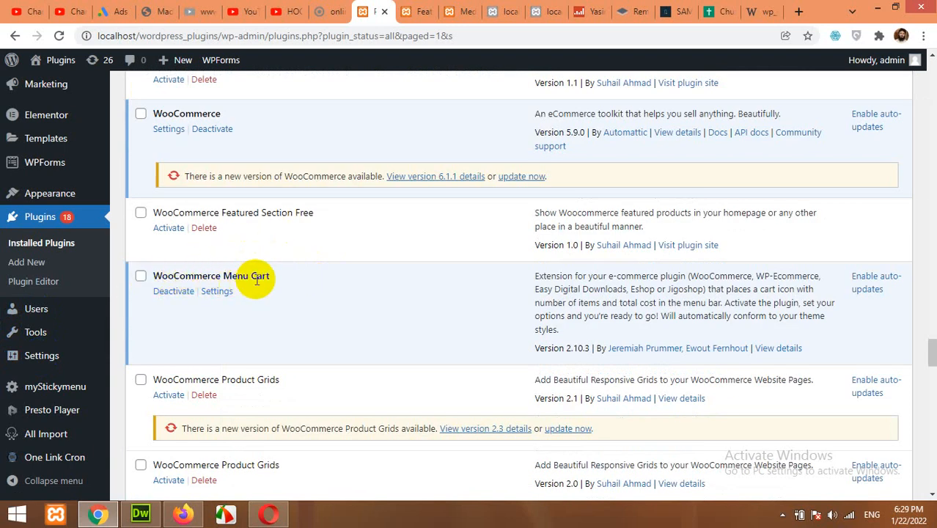
left_click(216, 291)
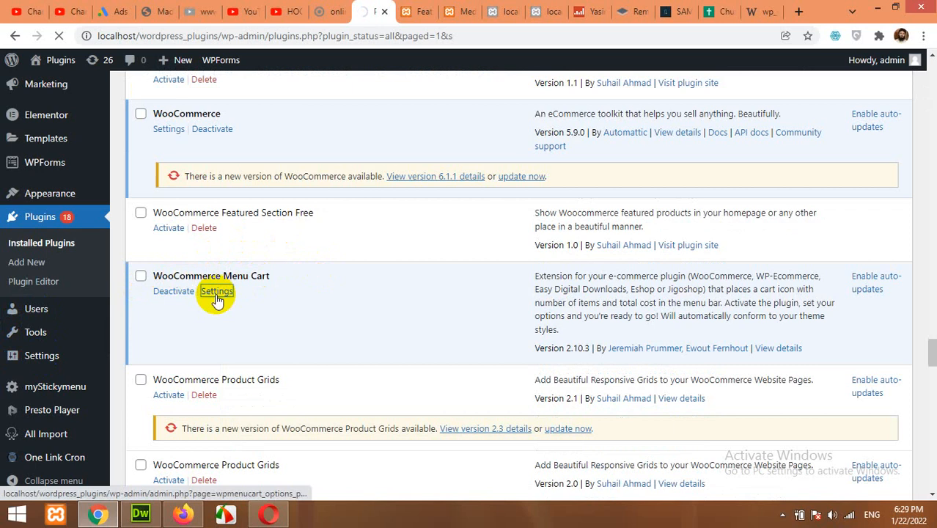
left_click(216, 291)
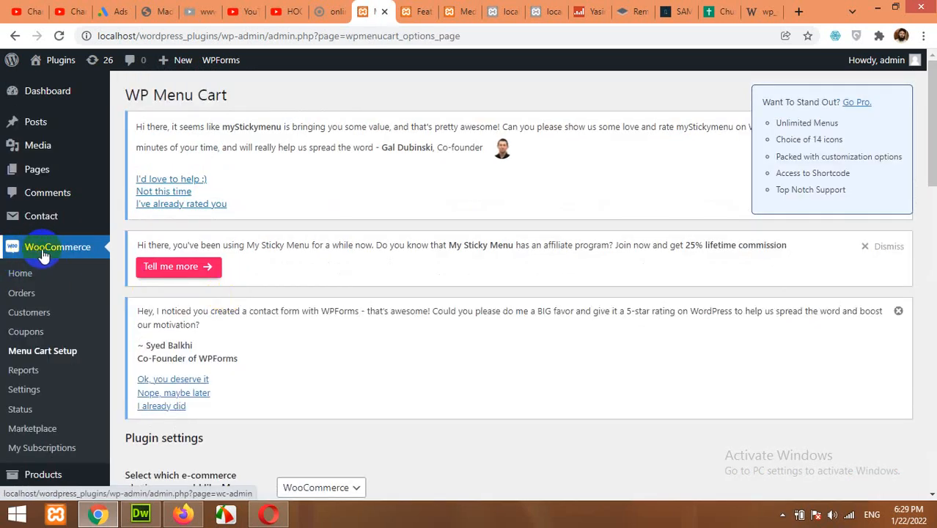
mouse_move(316, 350)
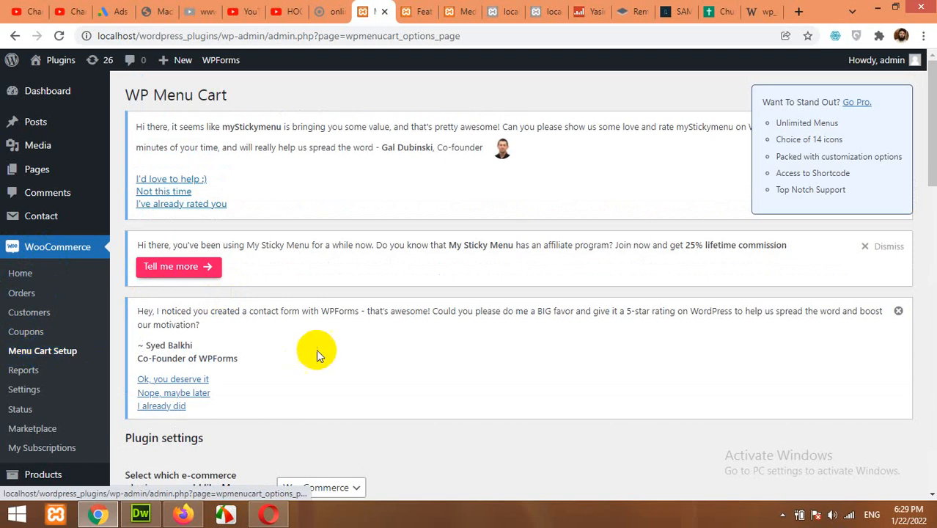
Keep WooCommerce as the e-commerce platform and choose Primary Menu for the cart.
scroll("down", 3)
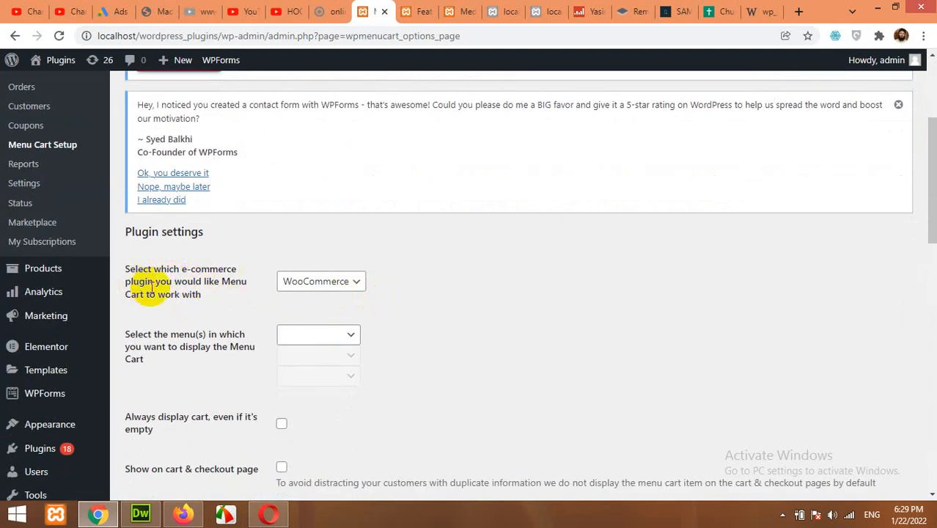
mouse_move(192, 293)
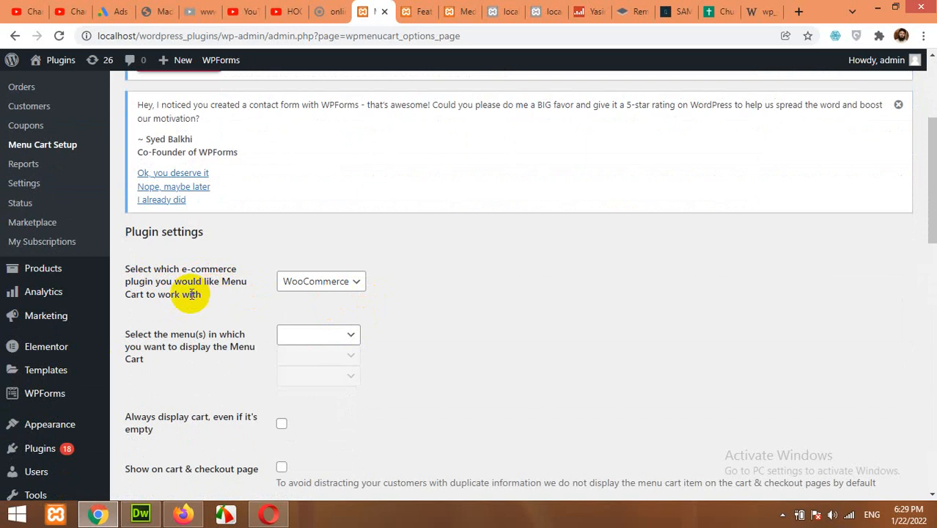
left_click(321, 280)
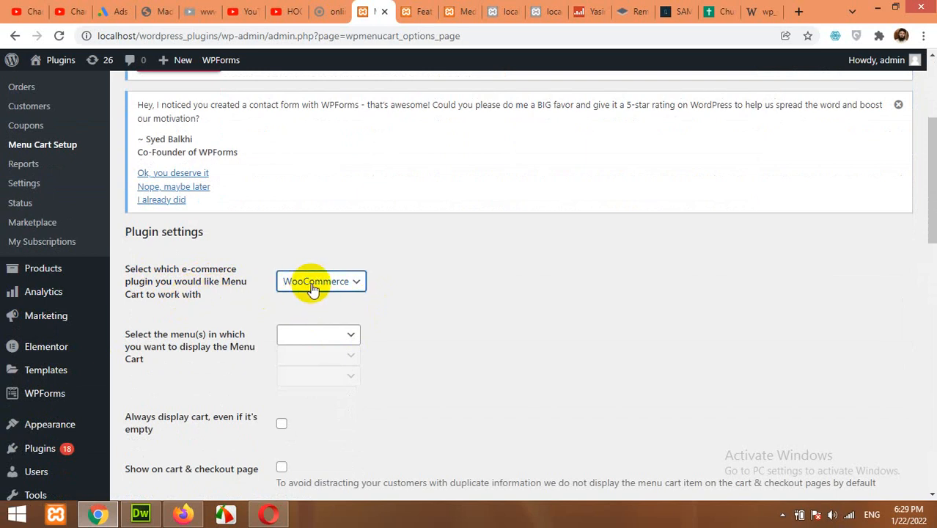
mouse_move(161, 351)
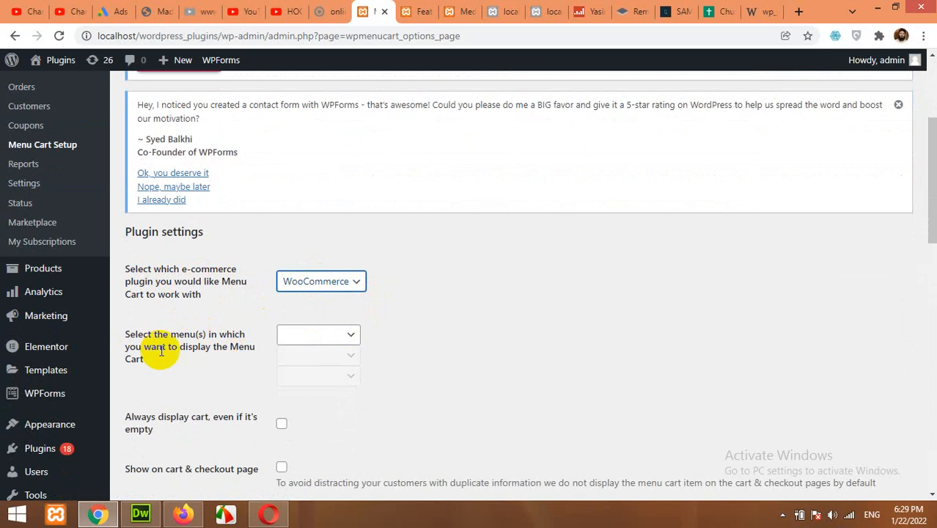
mouse_move(245, 366)
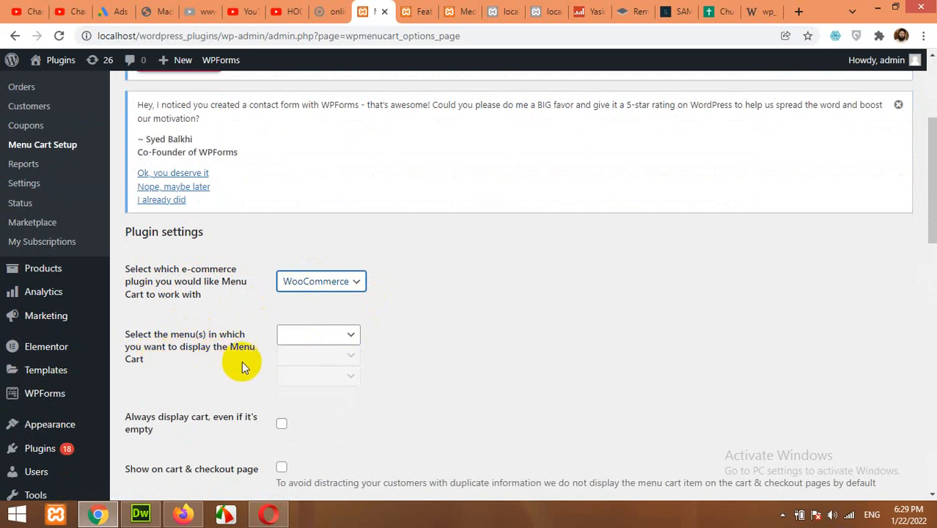
mouse_move(134, 381)
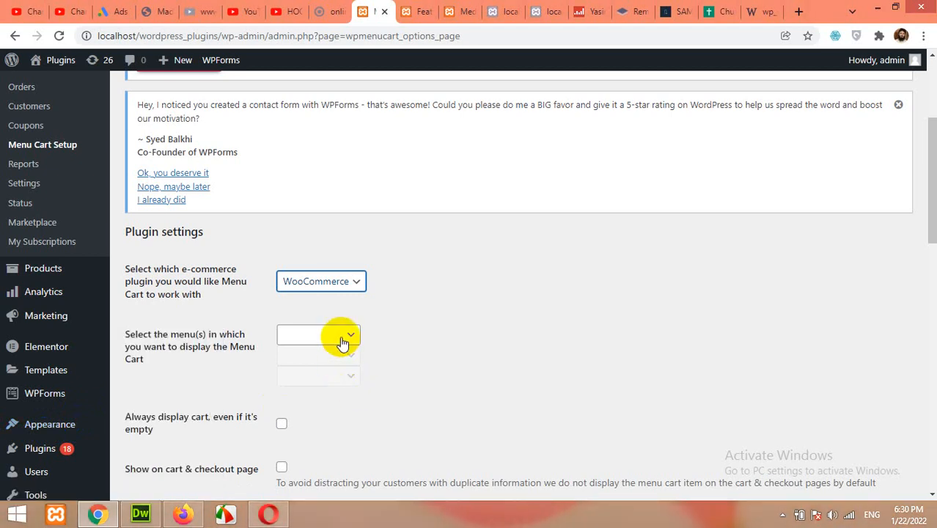
left_click(318, 334)
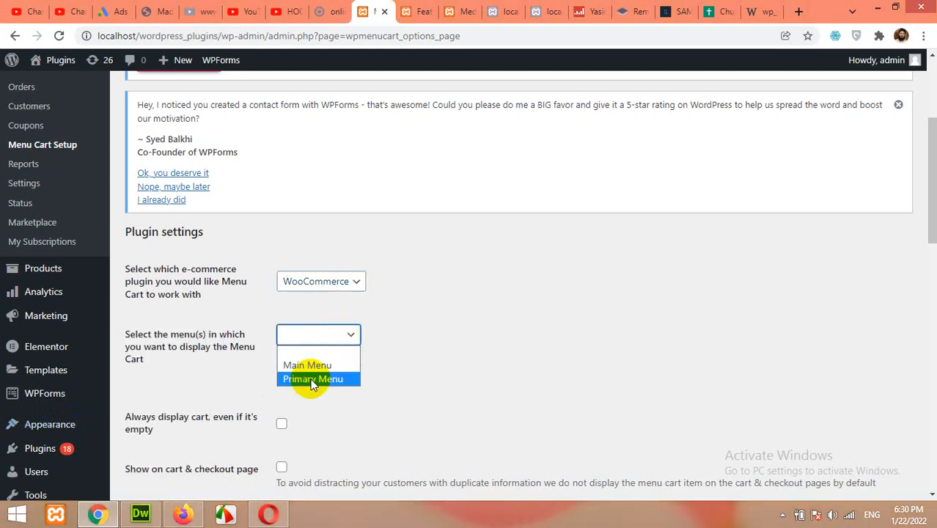
left_click(313, 378)
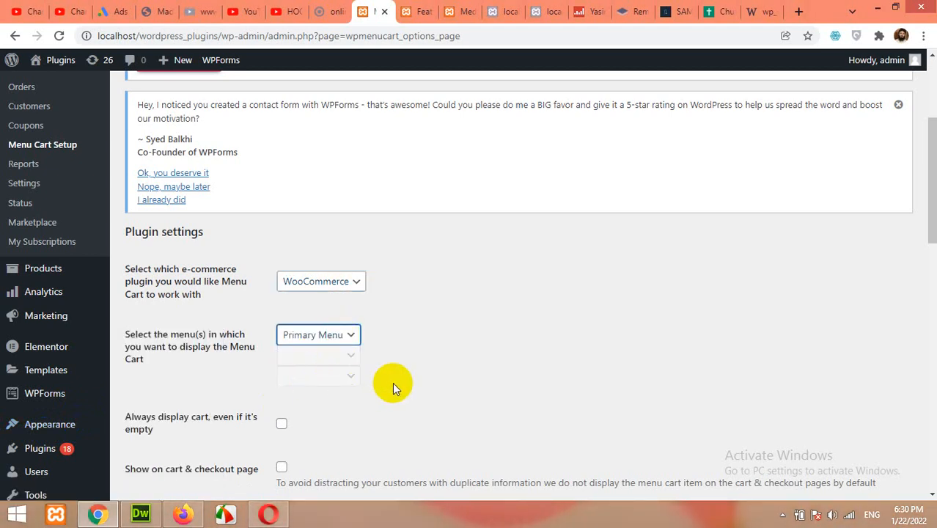
Tick 'Always display cart, even if it's empty' and 'Show on cart & checkout page'.
scroll("down", 3)
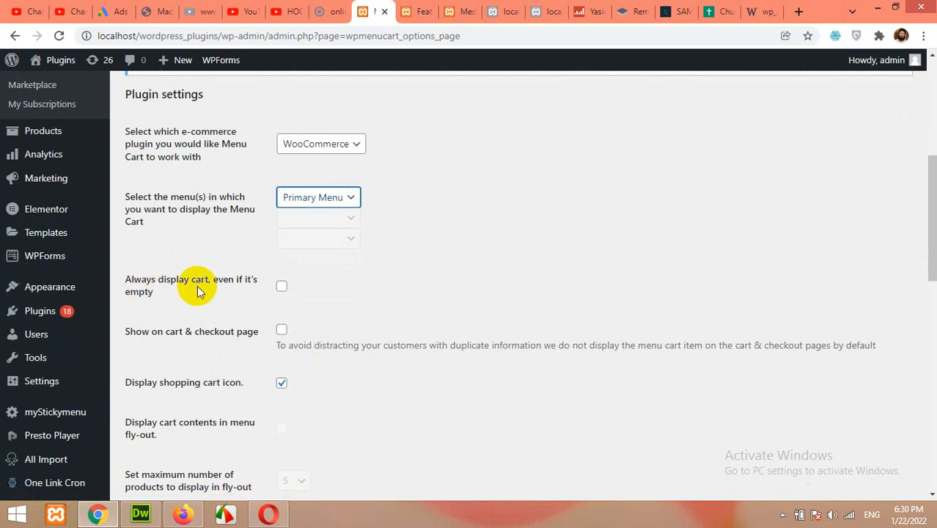
mouse_move(281, 286)
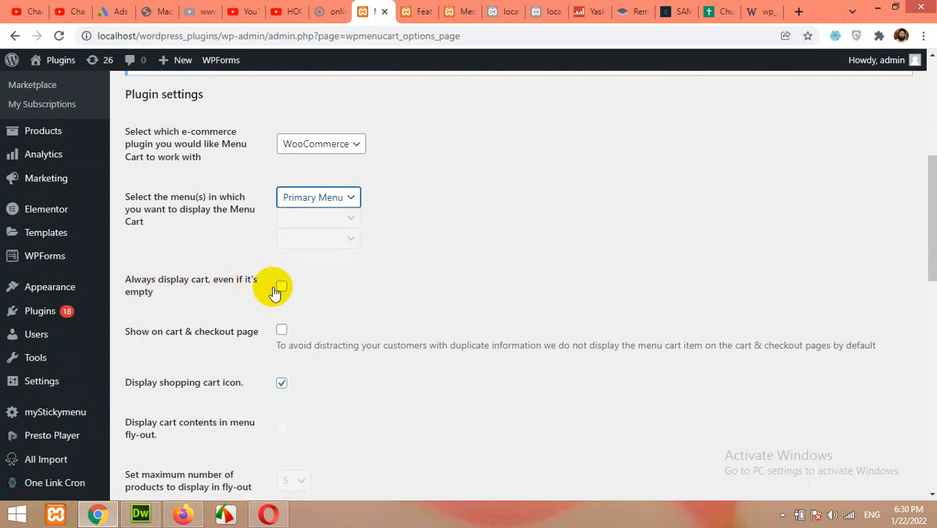
left_click(281, 285)
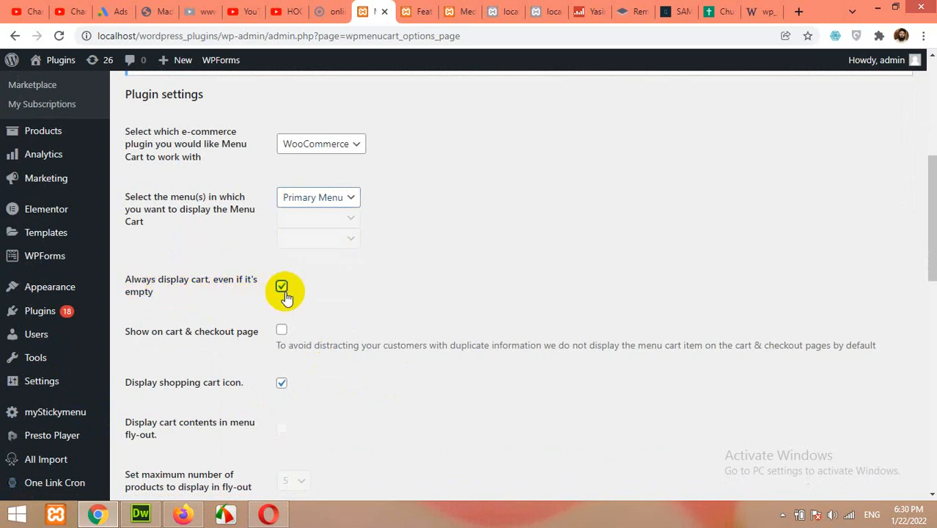
mouse_move(307, 300)
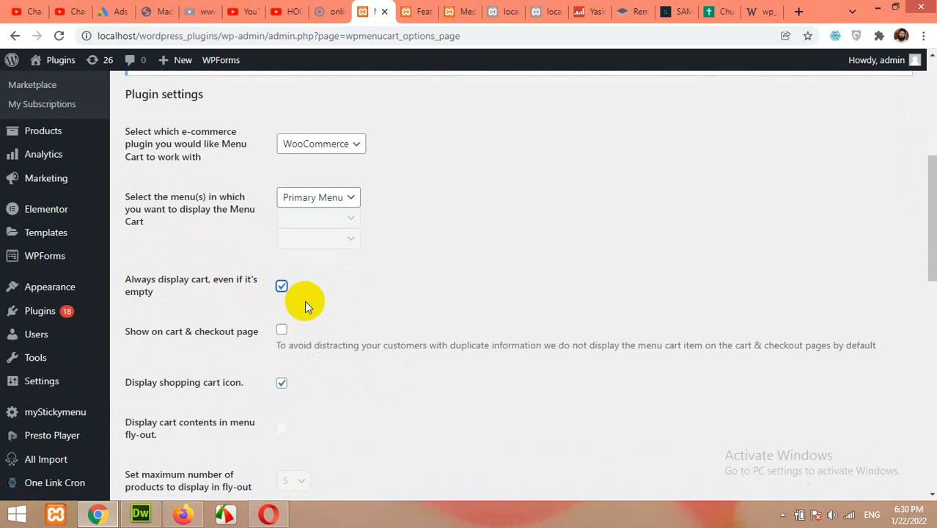
mouse_move(225, 337)
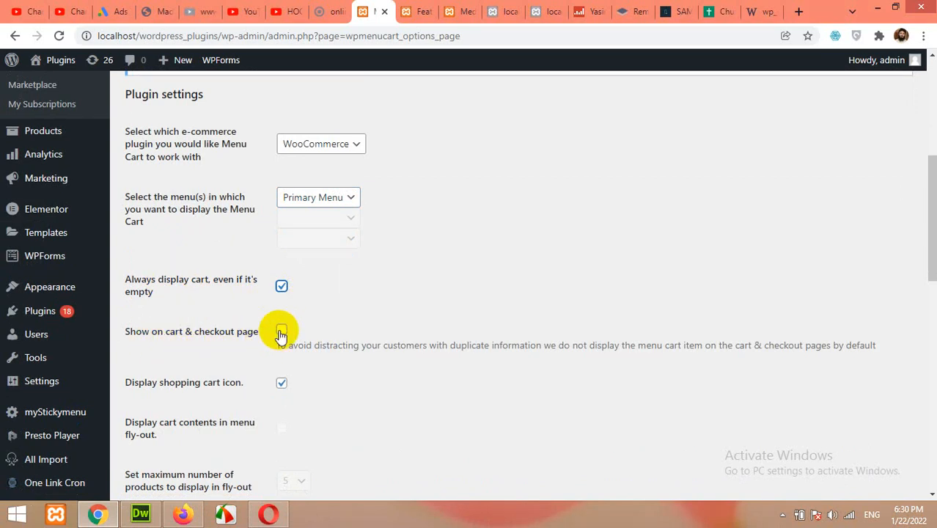
left_click(282, 329)
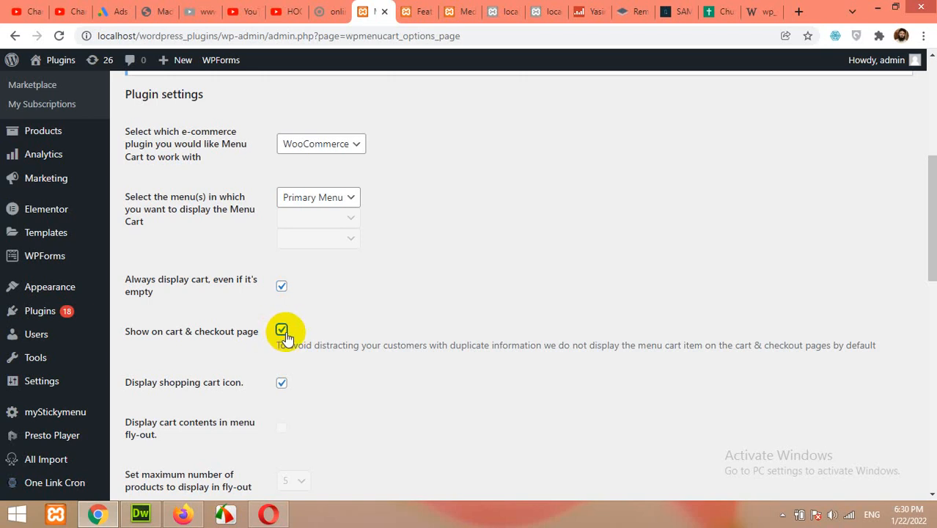
scroll("down", 3)
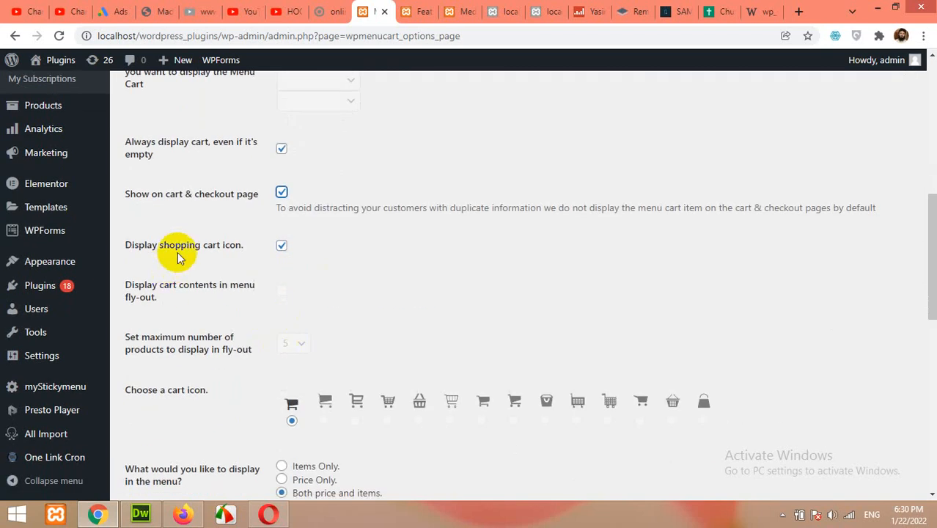
mouse_move(181, 291)
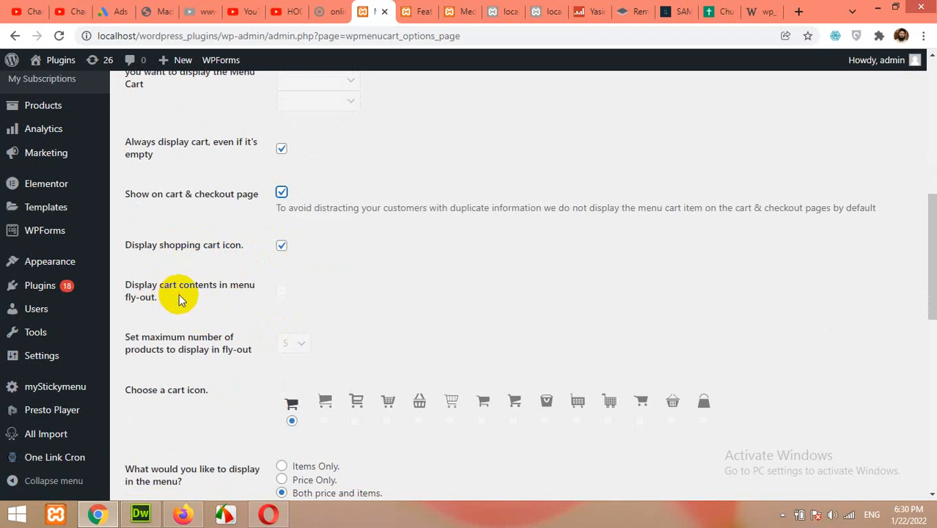
mouse_move(282, 299)
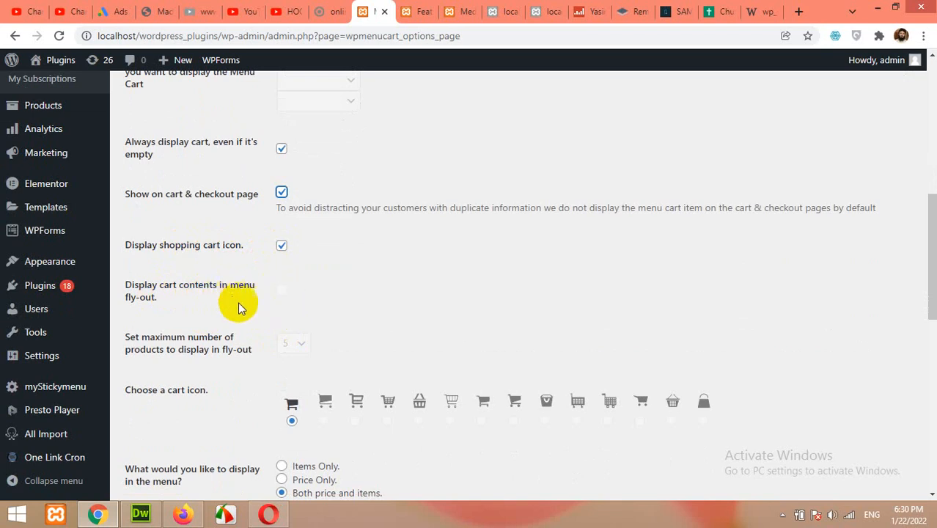
scroll("down", 3)
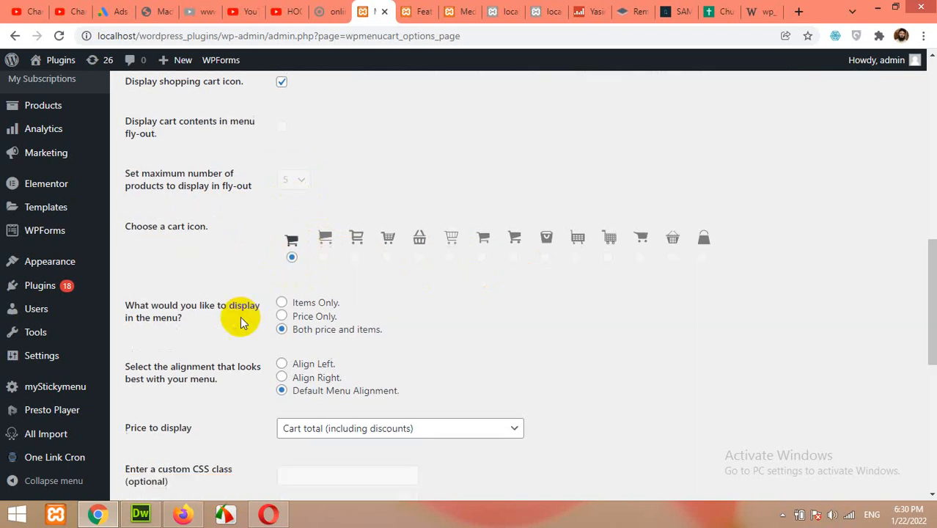
Keep price and items display with default alignment, then save the Menu Cart settings.
scroll("down", 3)
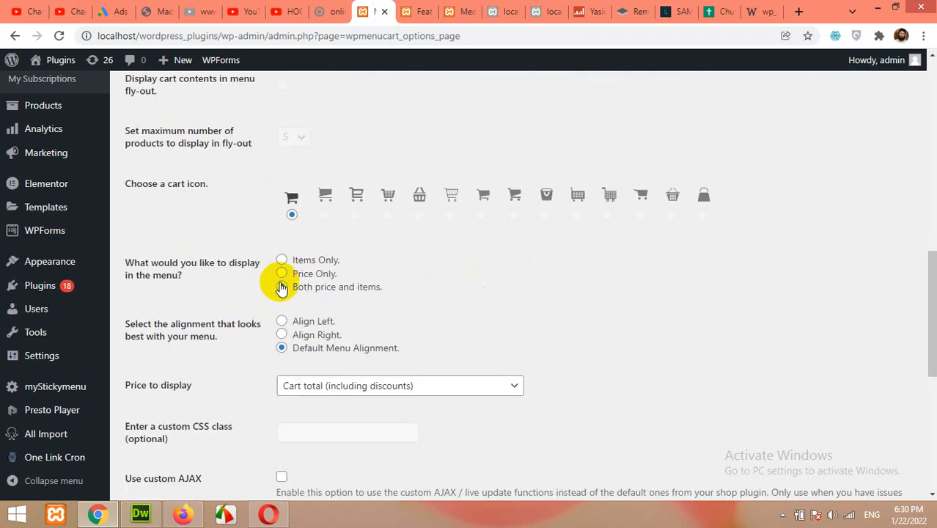
left_click(281, 285)
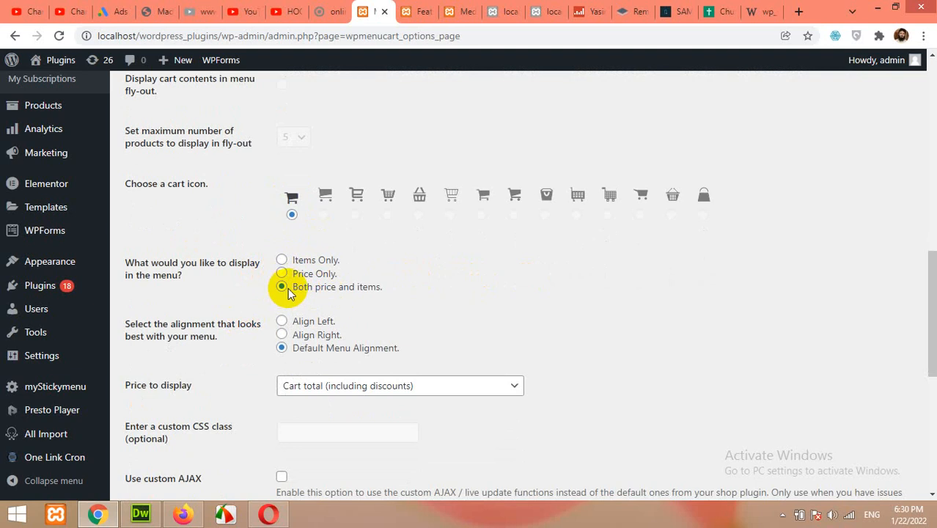
mouse_move(282, 321)
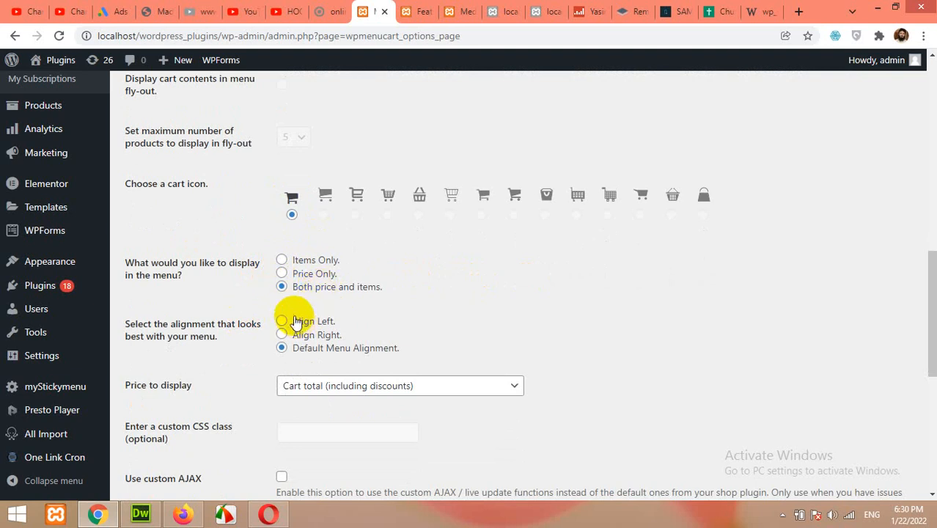
mouse_move(323, 292)
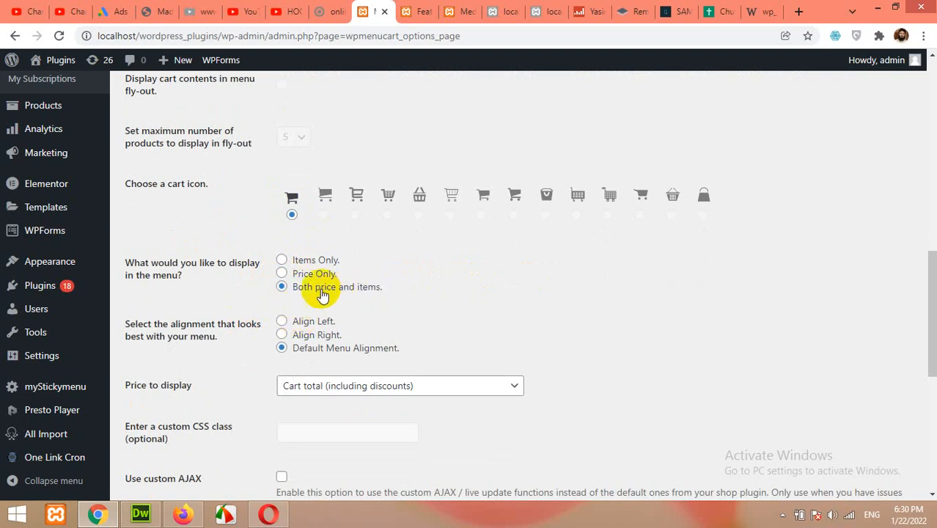
scroll("down", 3)
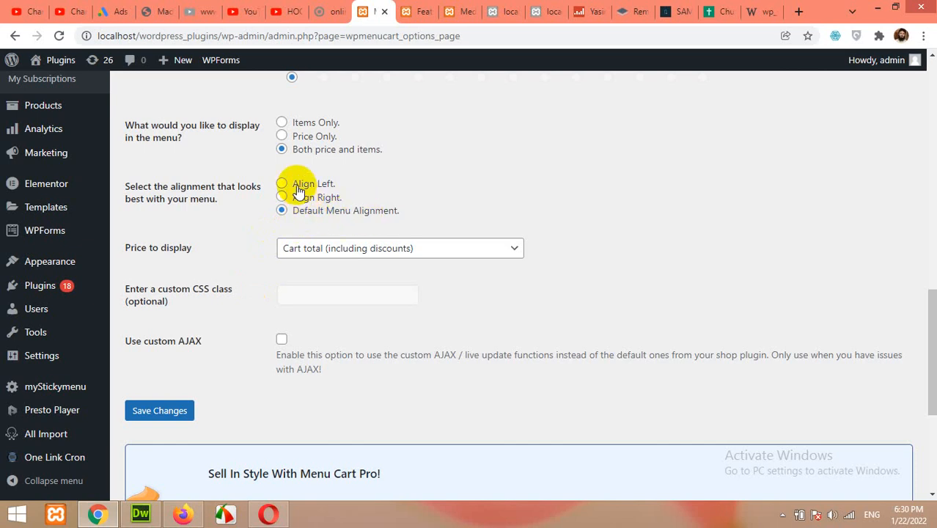
mouse_move(183, 191)
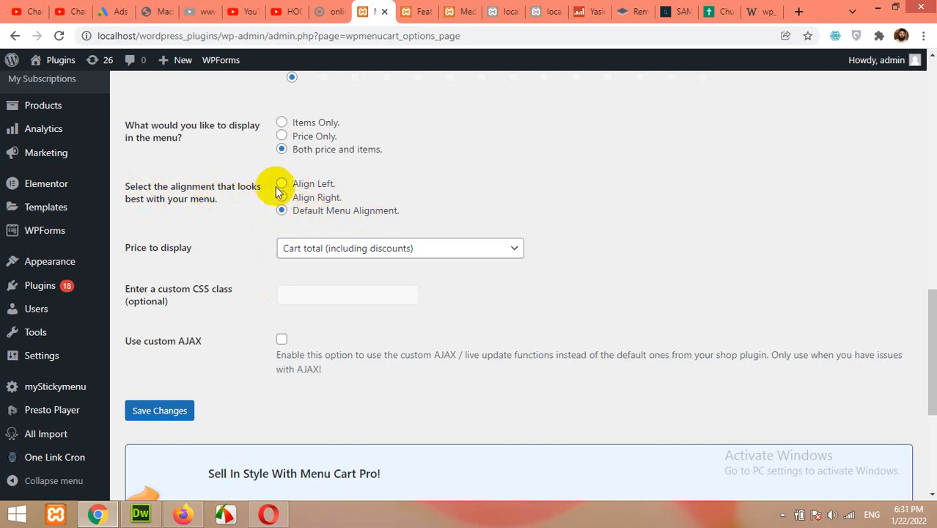
mouse_move(282, 202)
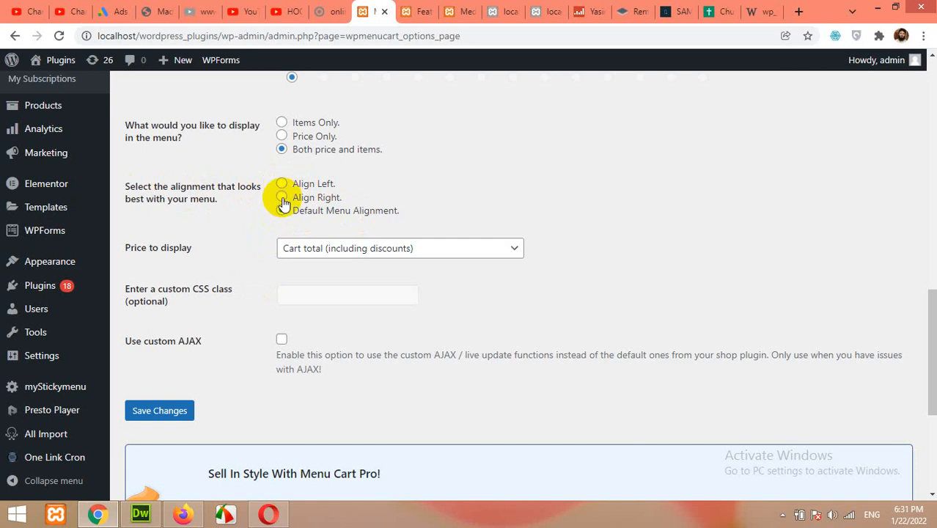
left_click(281, 210)
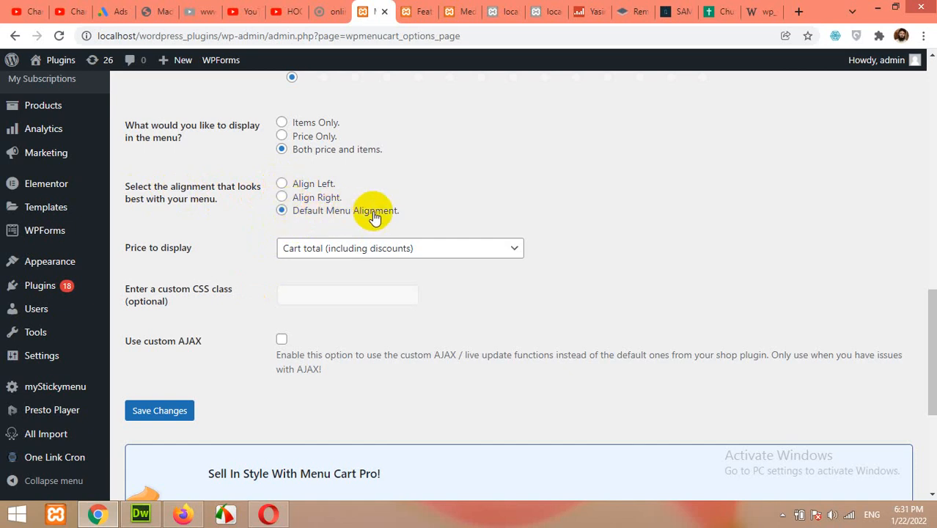
mouse_move(349, 263)
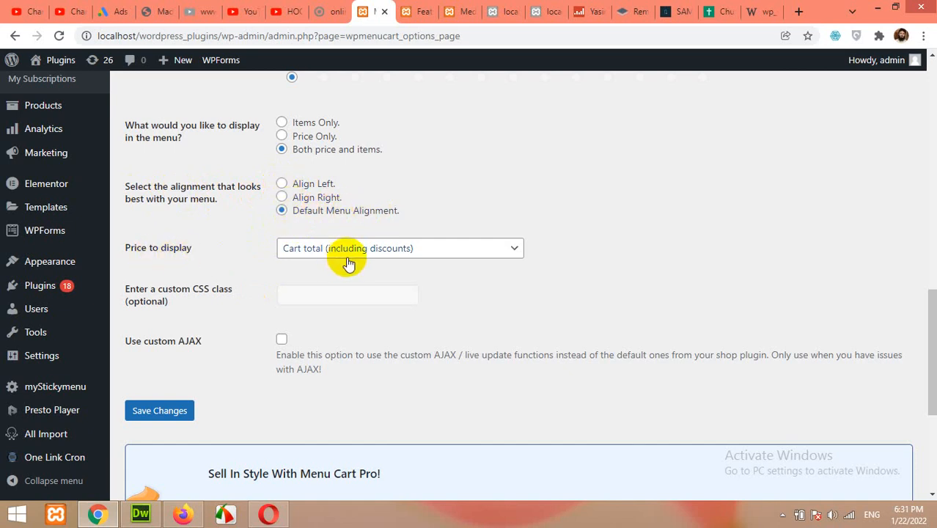
mouse_move(402, 253)
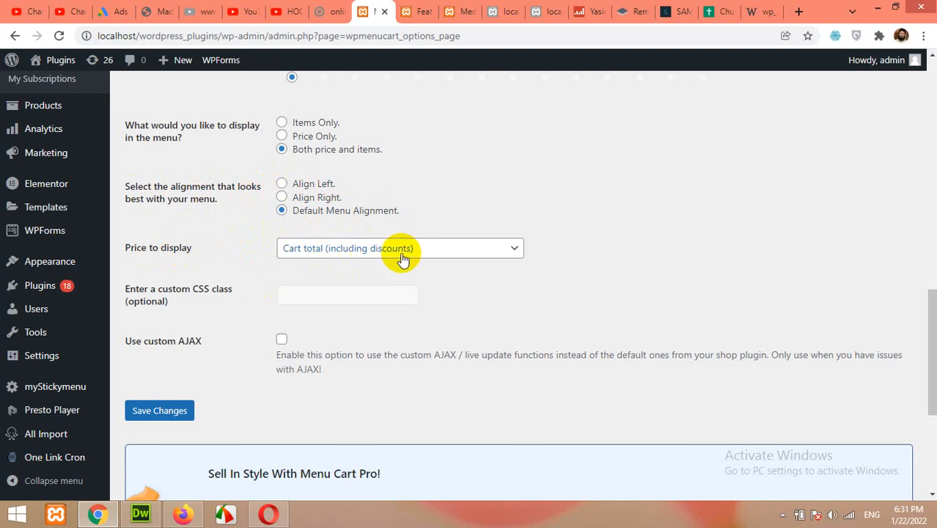
scroll("down", 3)
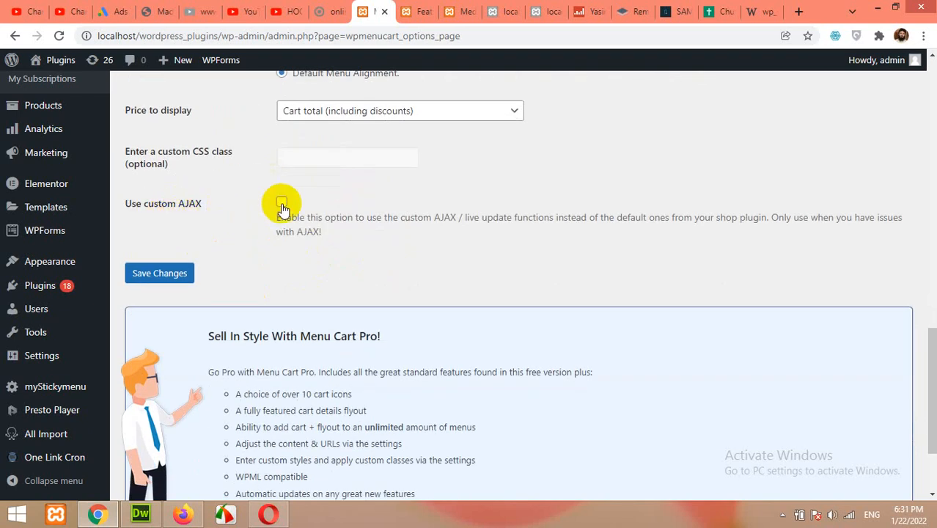
left_click(159, 273)
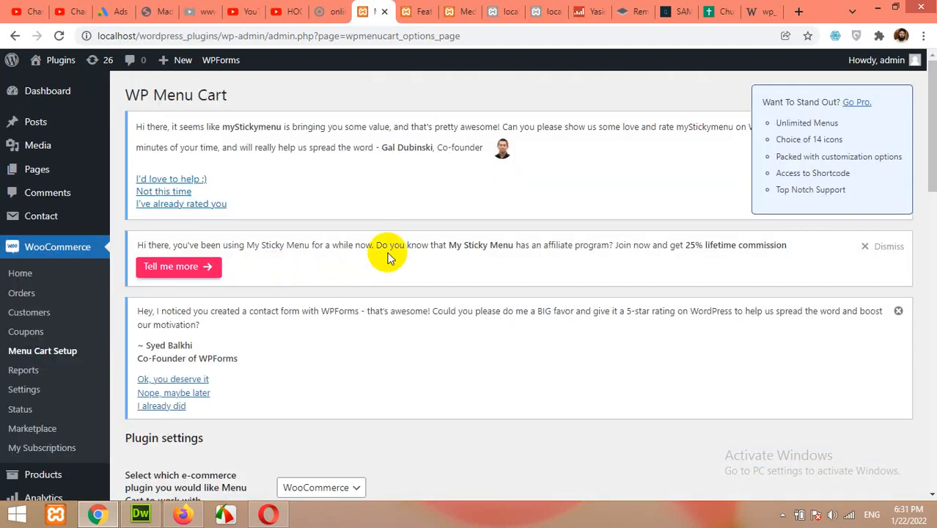
left_click(416, 12)
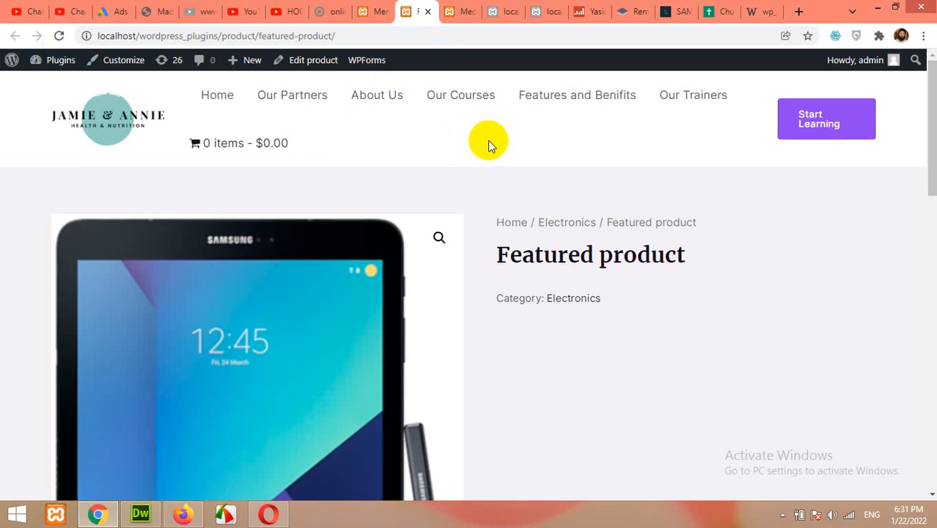
mouse_move(199, 143)
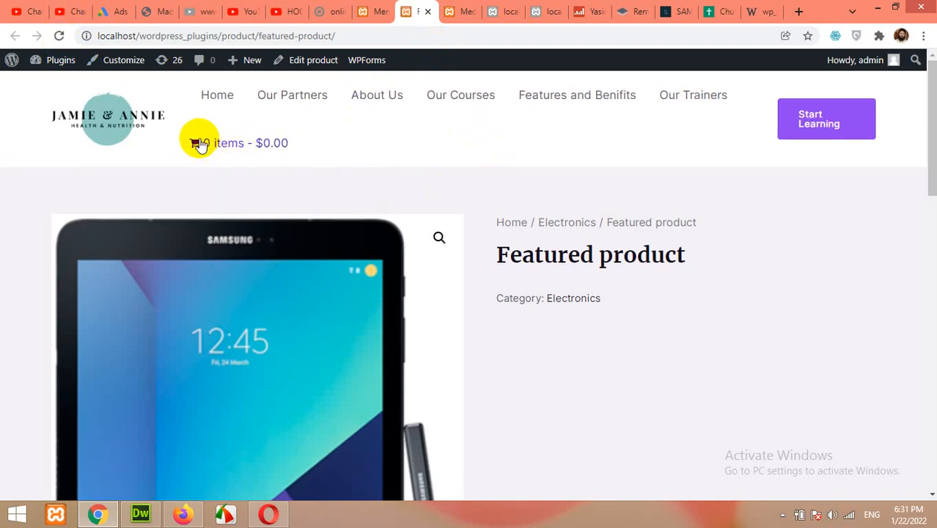
mouse_move(233, 143)
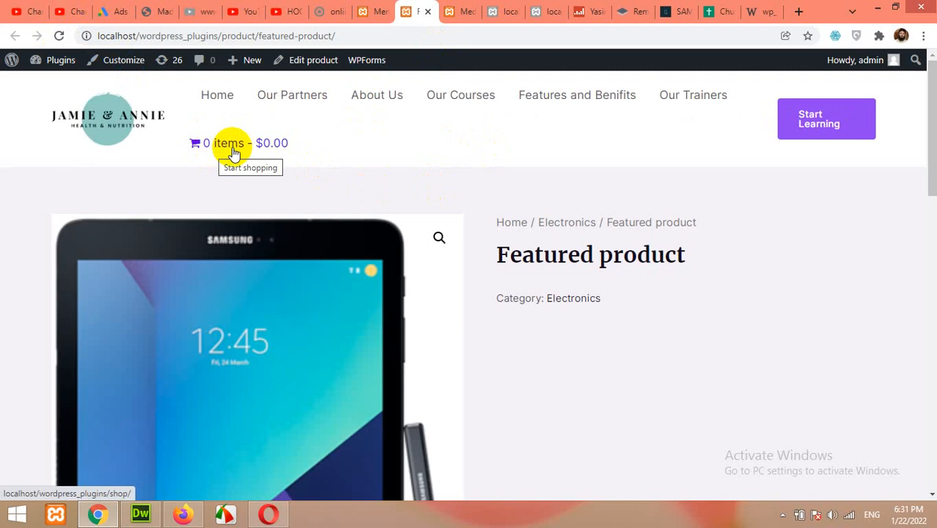
mouse_move(215, 152)
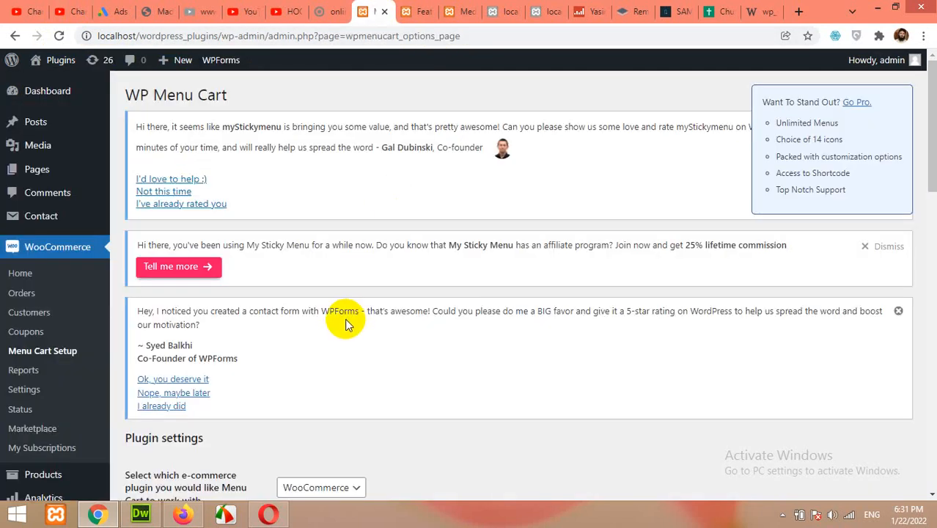
Set the cart alignment to Align Right, save, and reload the product page.
scroll("down", 3)
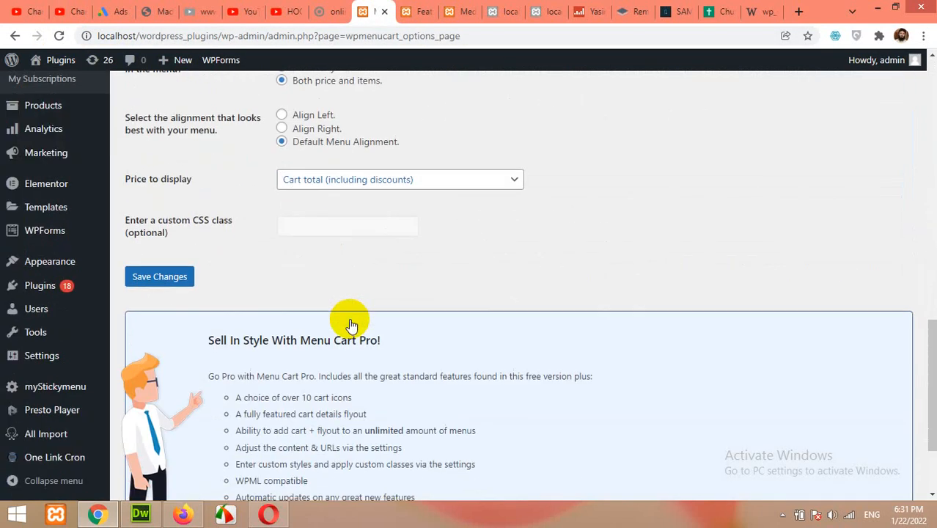
scroll("up", 3)
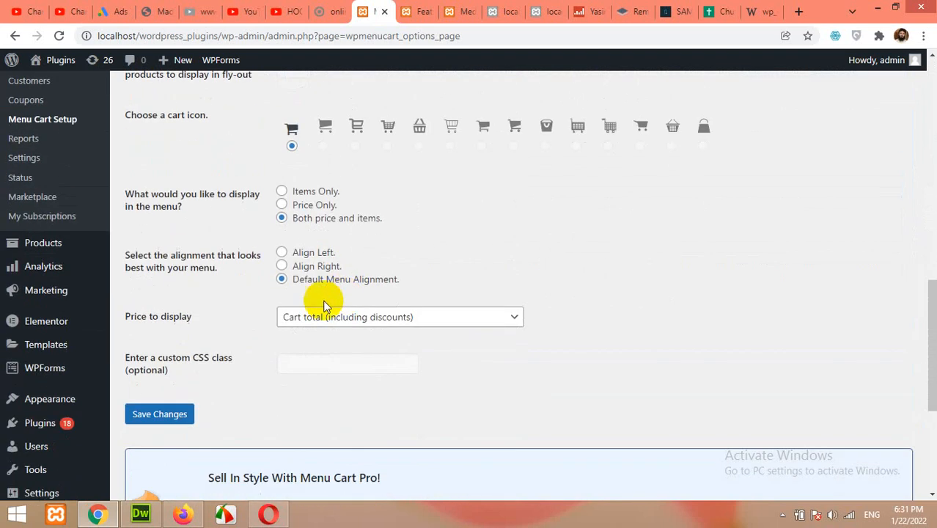
left_click(282, 265)
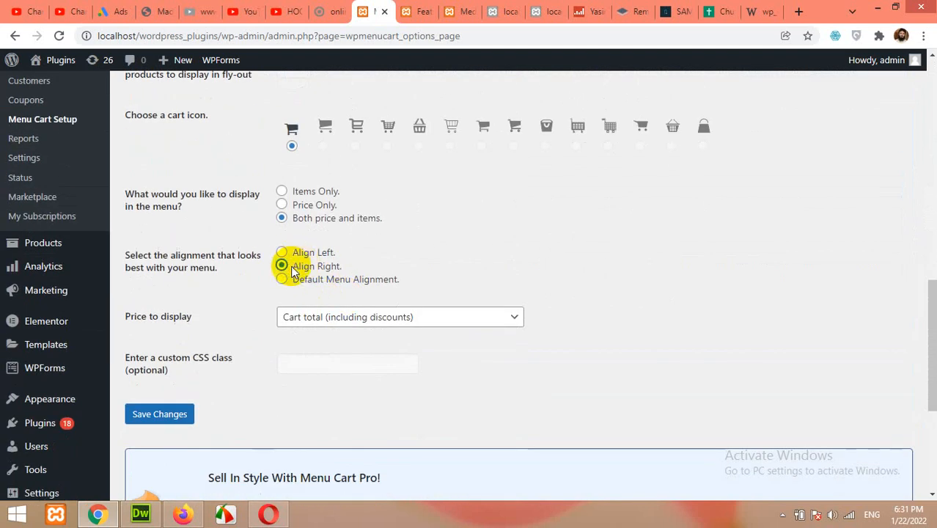
left_click(159, 414)
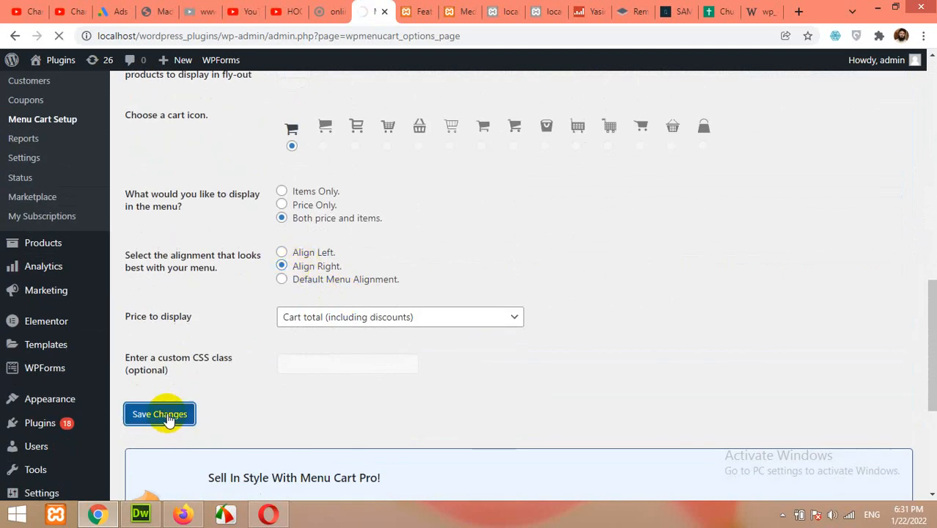
left_click(159, 413)
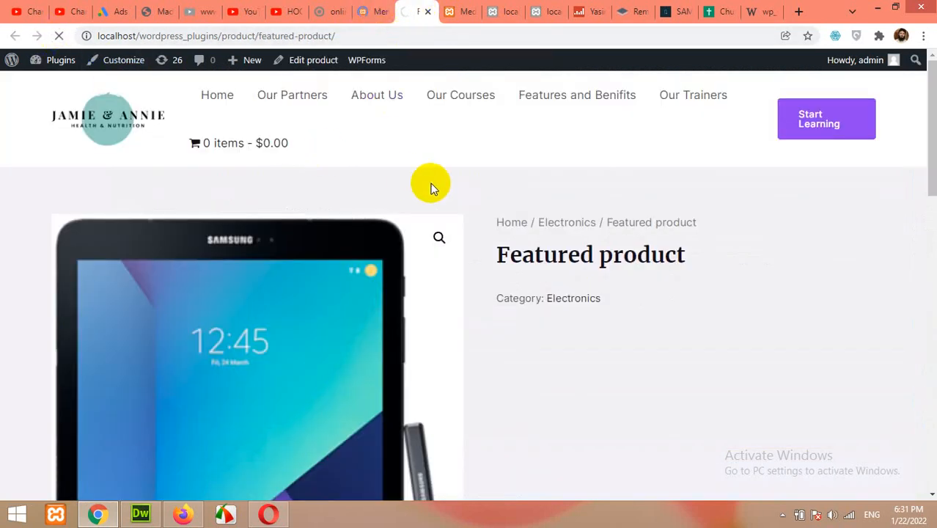
mouse_move(248, 142)
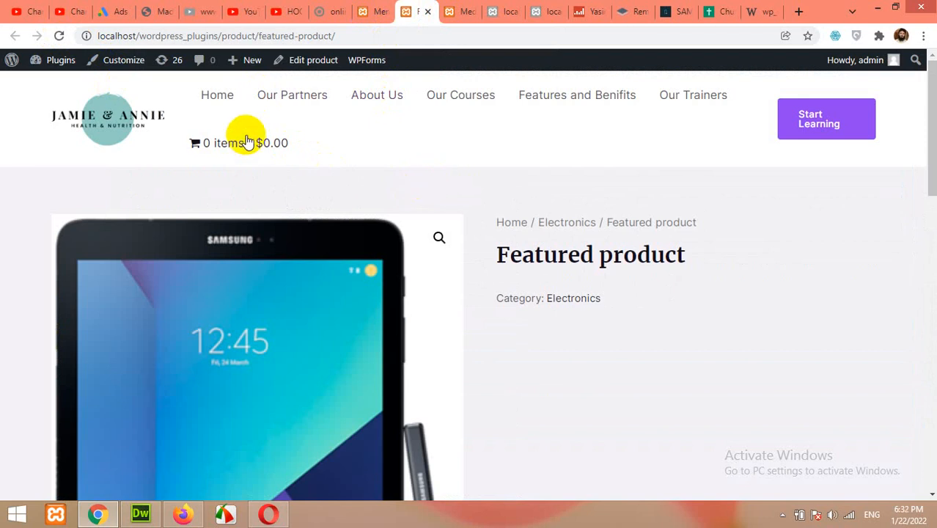
Switch the cart alignment to Align Left and go back to the product page.
left_click(372, 11)
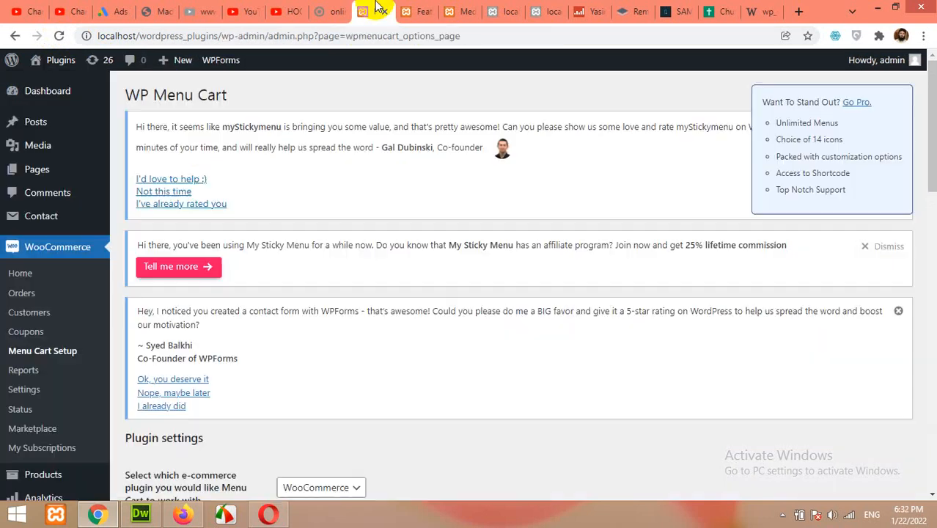
scroll("down", 3)
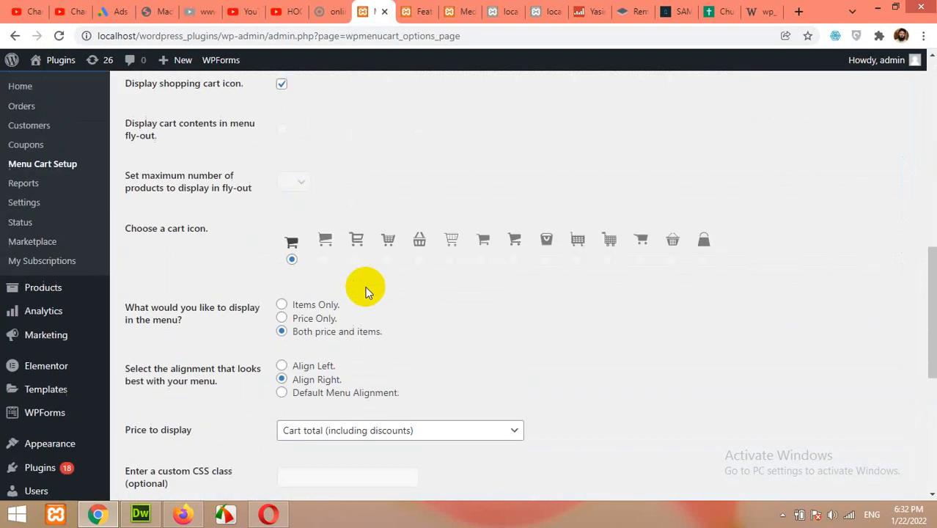
scroll("up", 3)
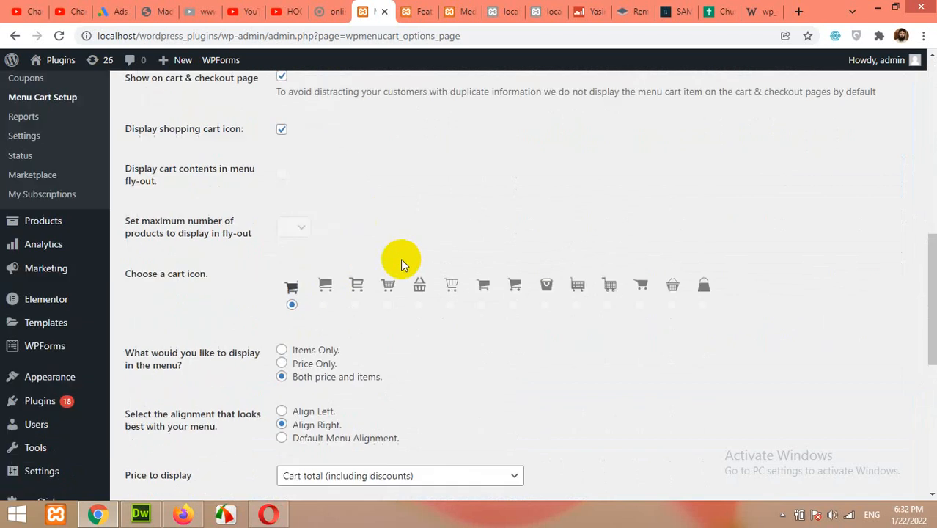
scroll("down", 3)
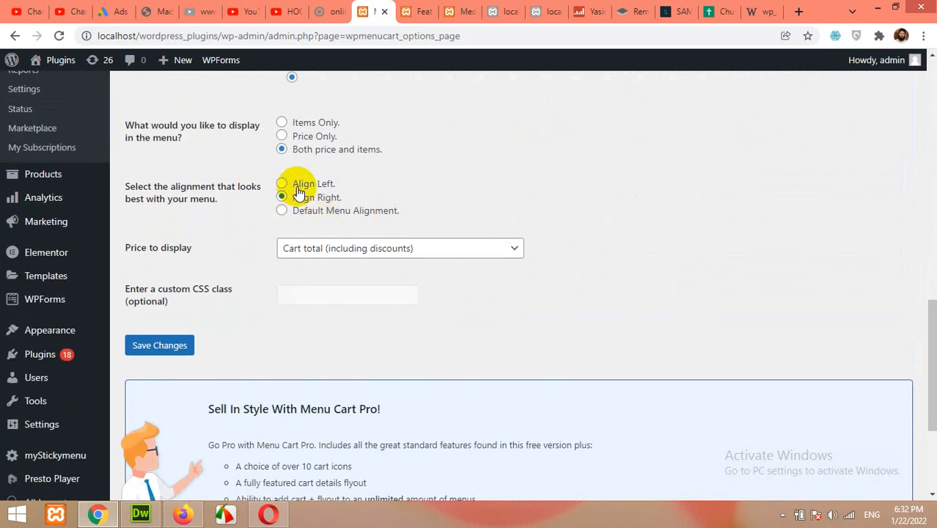
left_click(281, 183)
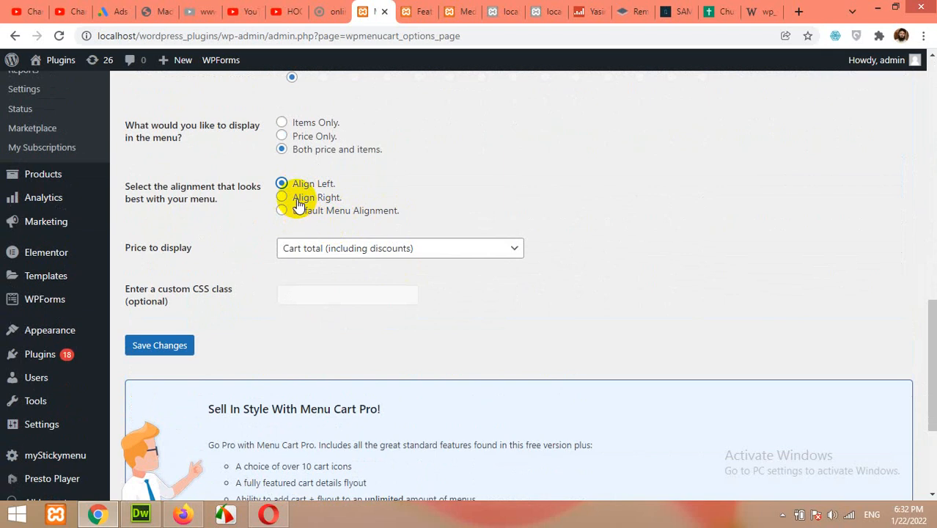
left_click(414, 12)
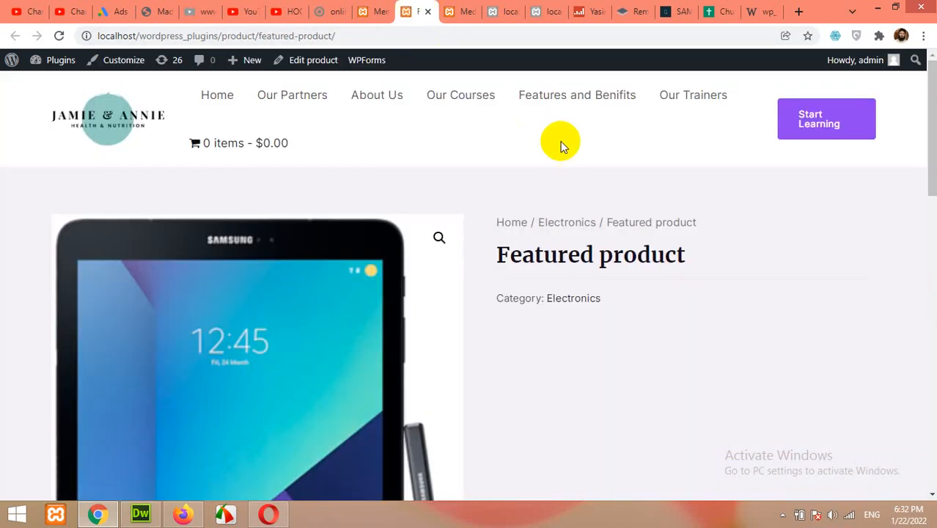
mouse_move(225, 143)
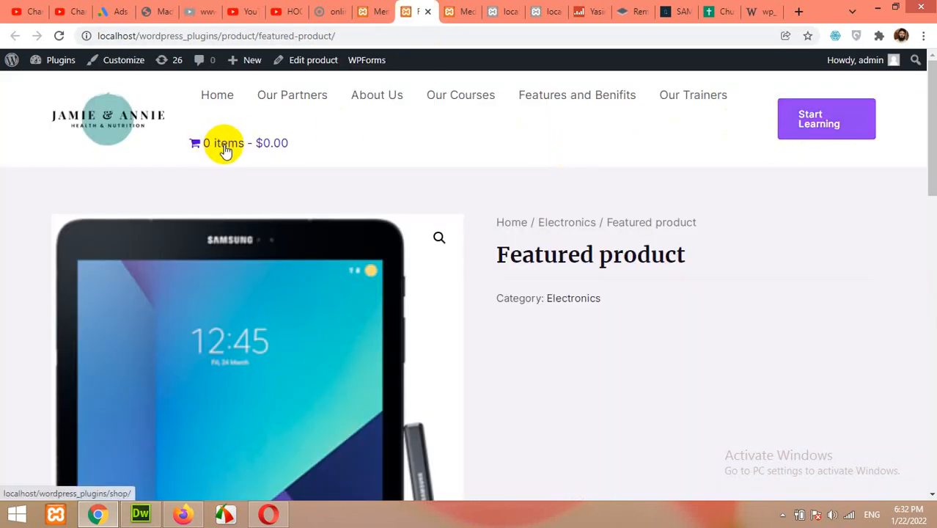
mouse_move(346, 124)
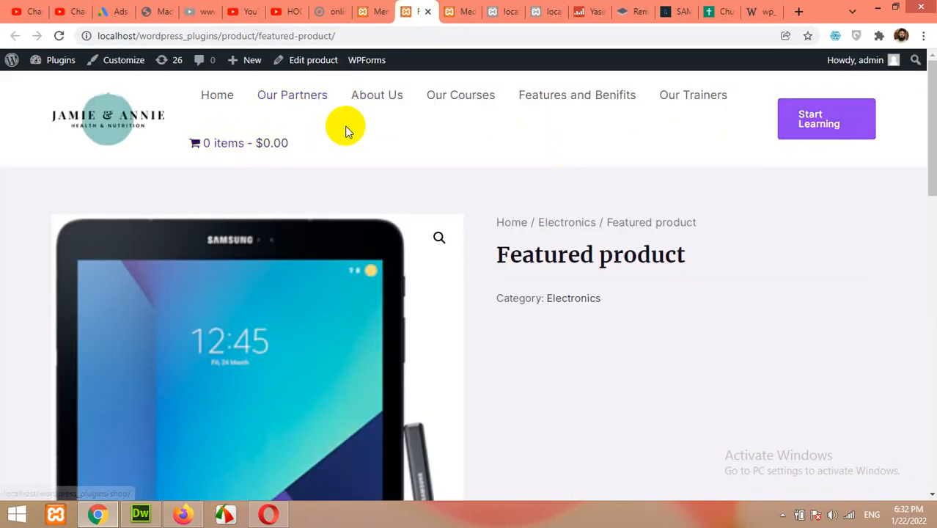
mouse_move(461, 95)
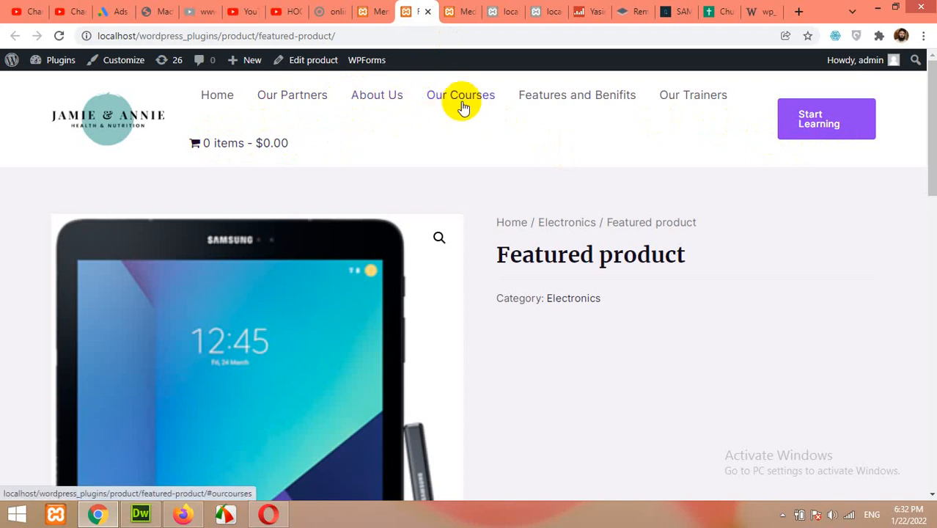
mouse_move(443, 106)
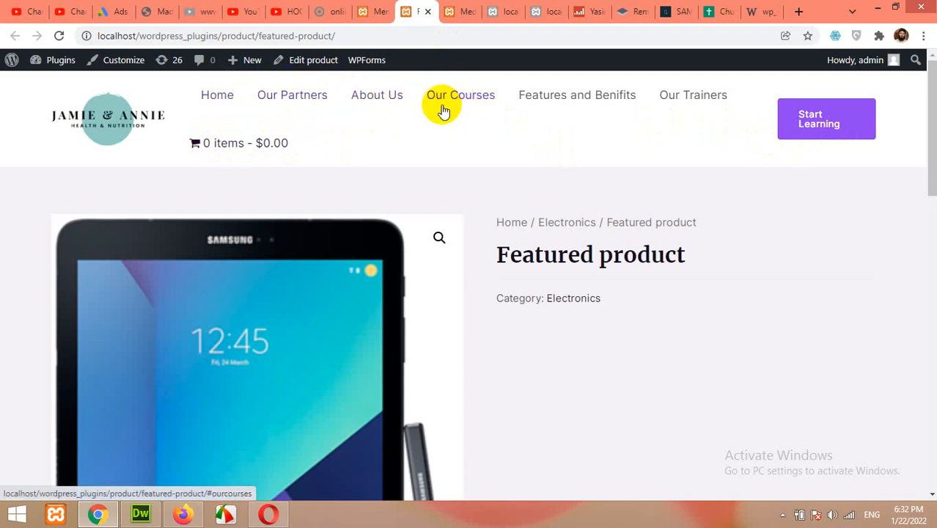
mouse_move(535, 117)
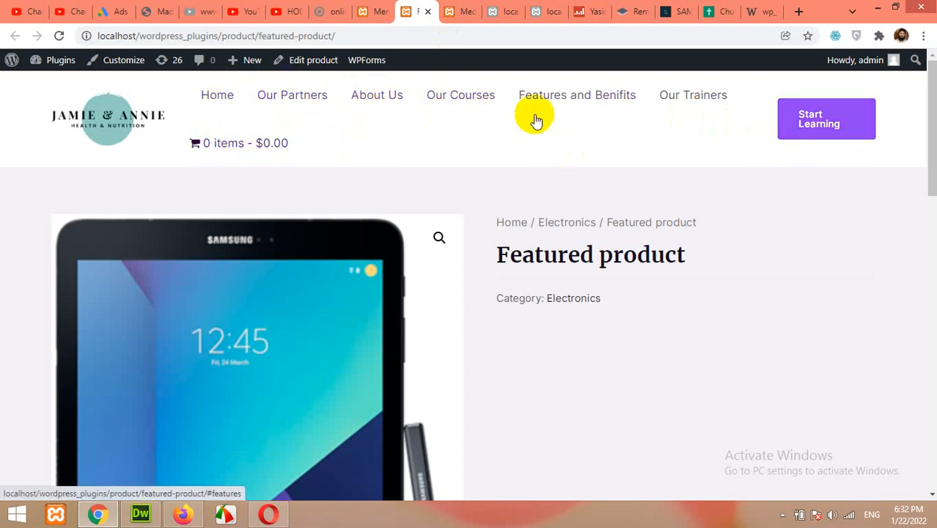
mouse_move(219, 146)
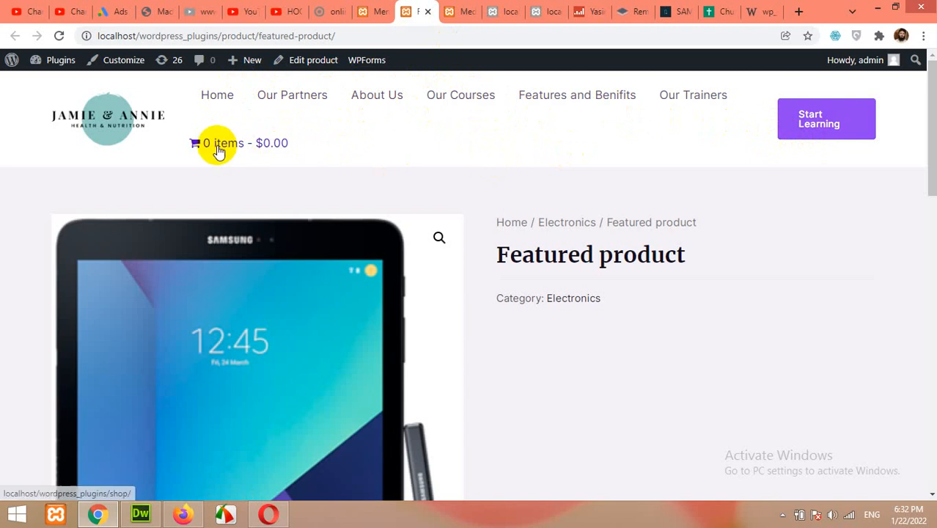
mouse_move(349, 162)
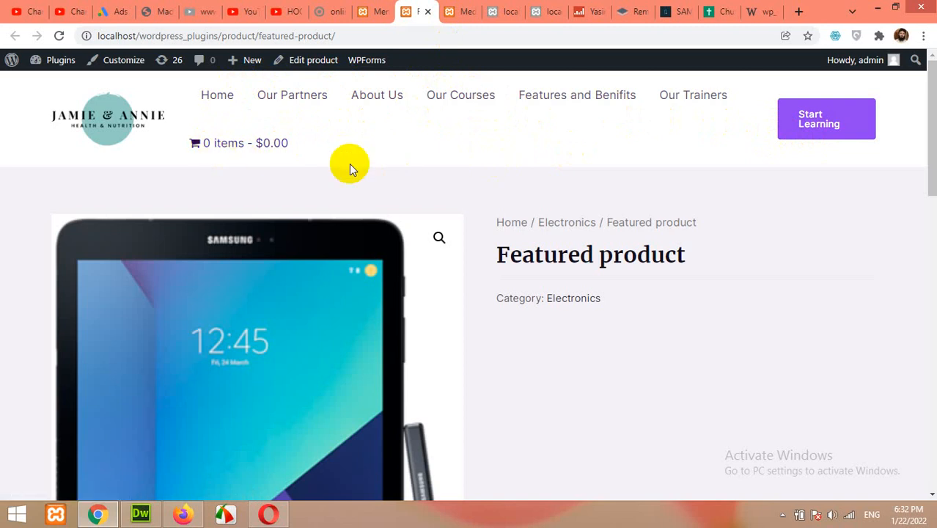